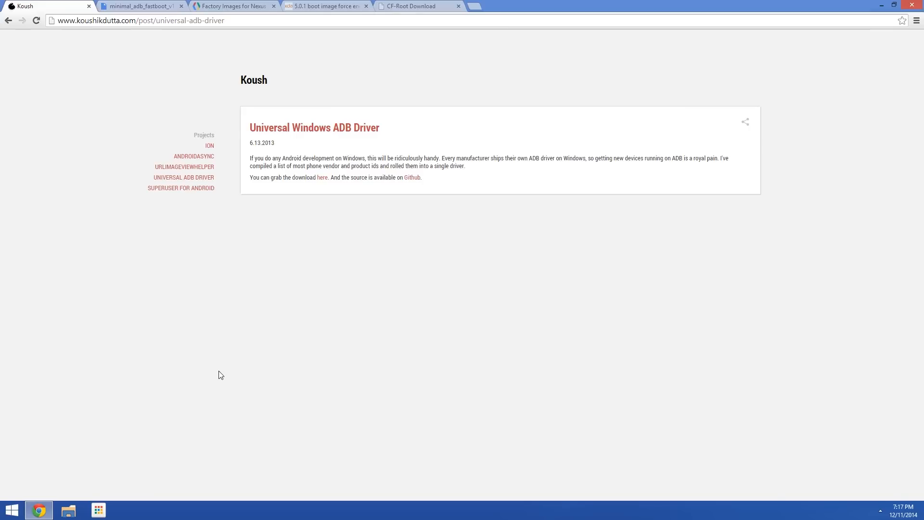
mouse_move(304, 293)
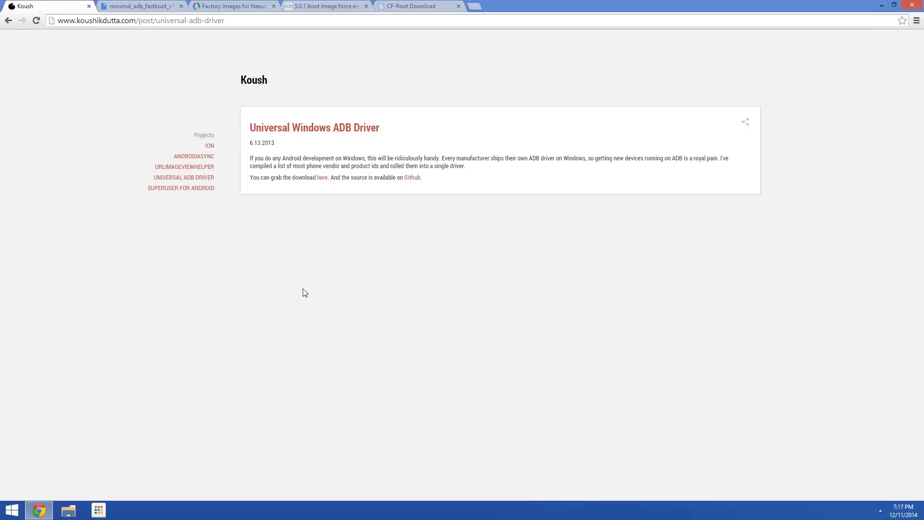
mouse_move(415, 147)
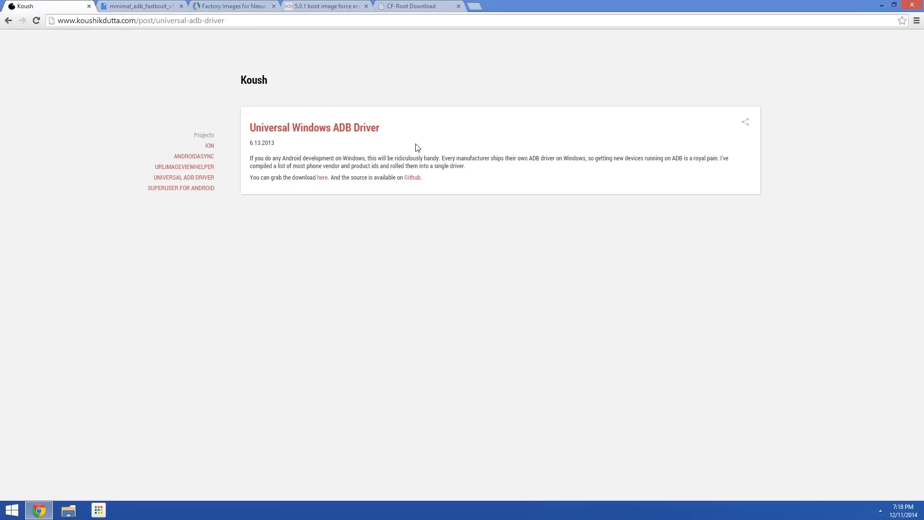
mouse_move(351, 176)
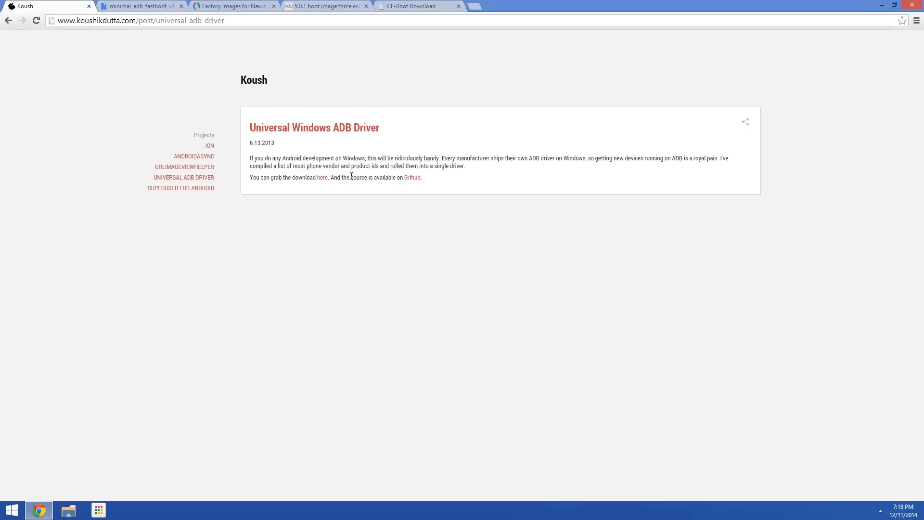
Download UniversalAdbDriverSetup.msi from Koush's Universal Windows ADB Driver post.
left_click(322, 178)
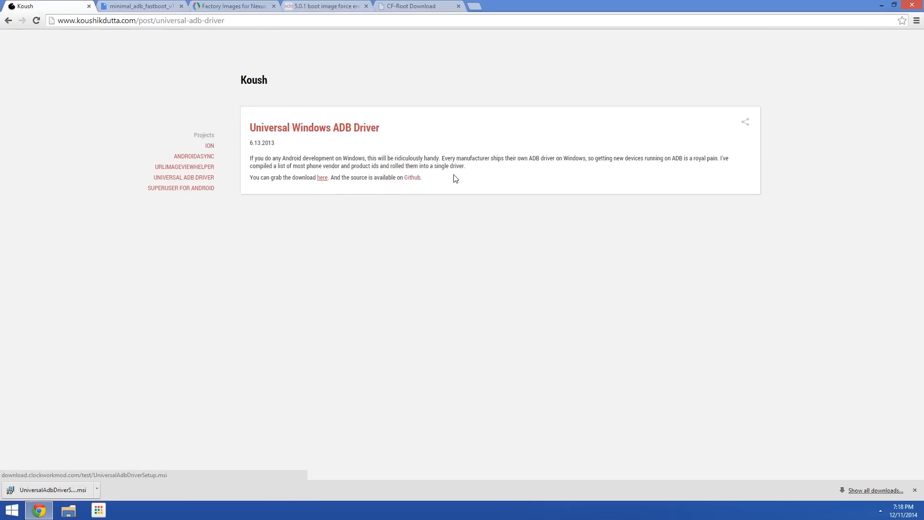
mouse_move(123, 449)
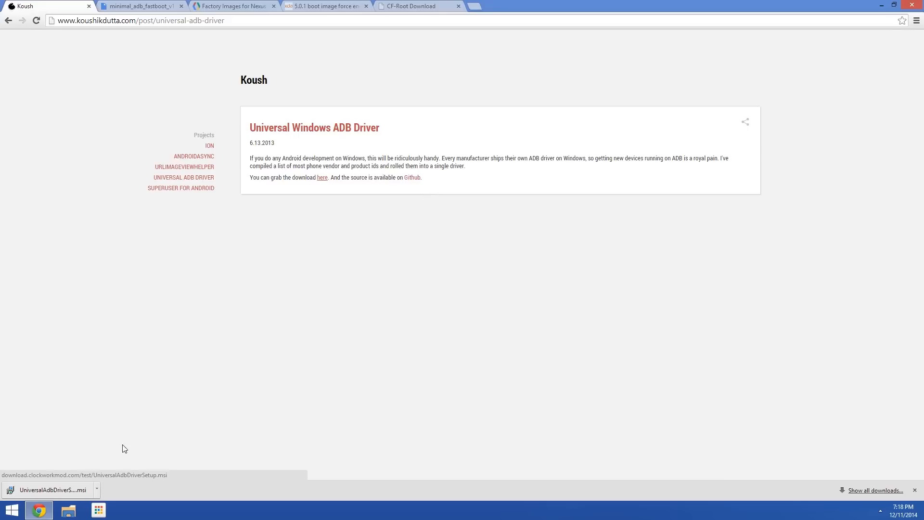
Run UniversalAdbDriverSetup.msi despite the security warning and finish the Repair option.
left_click(49, 489)
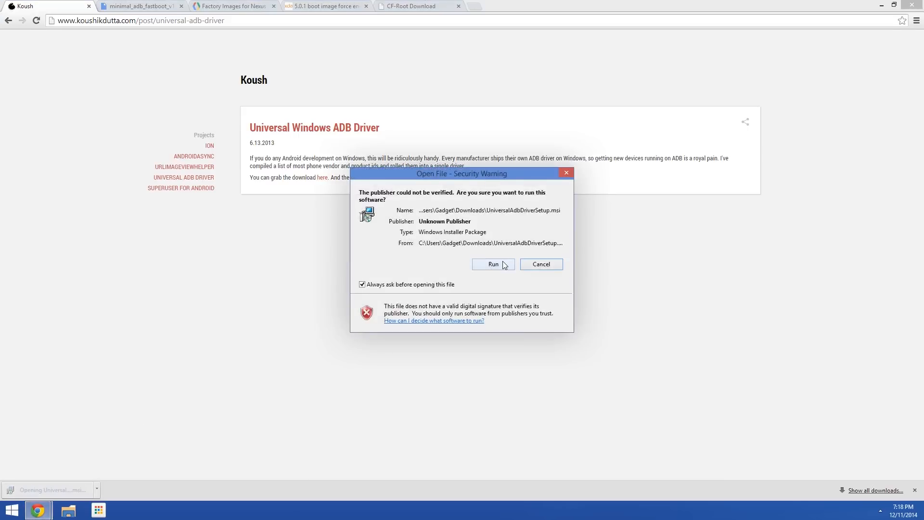
left_click(493, 264)
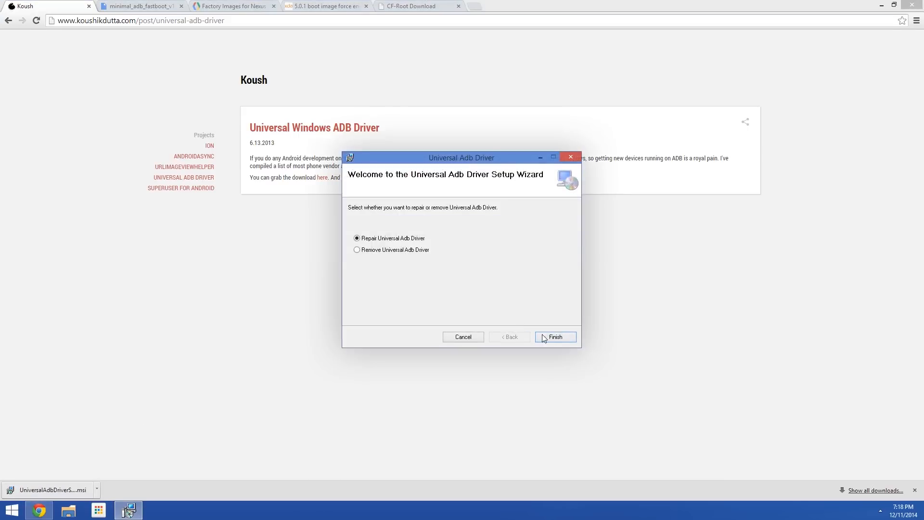
left_click(554, 337)
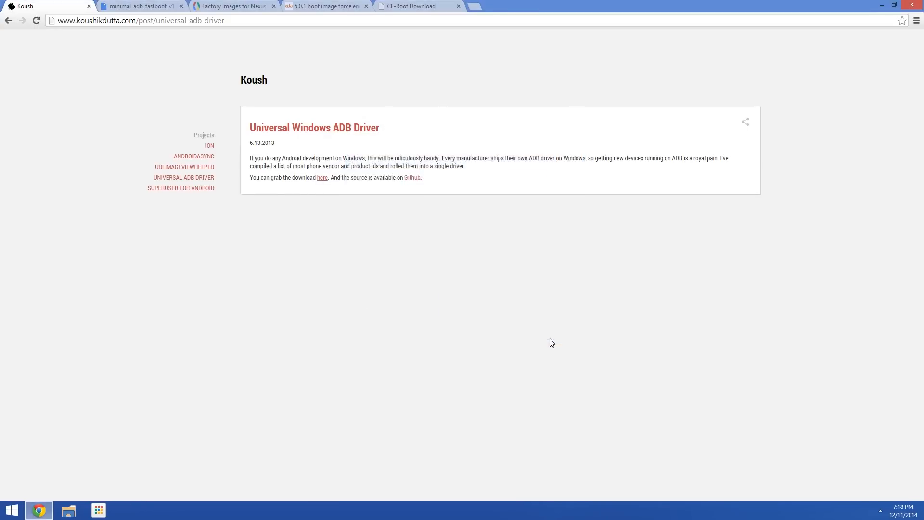
mouse_move(206, 37)
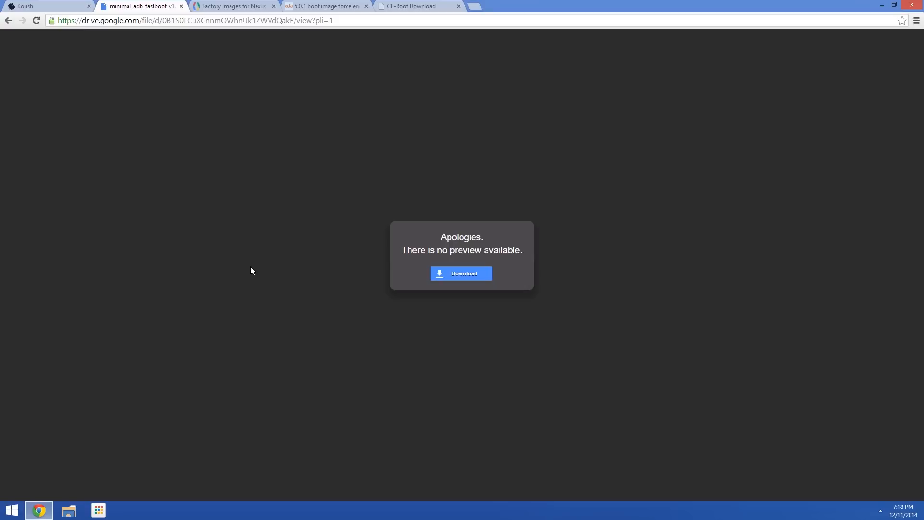
mouse_move(316, 281)
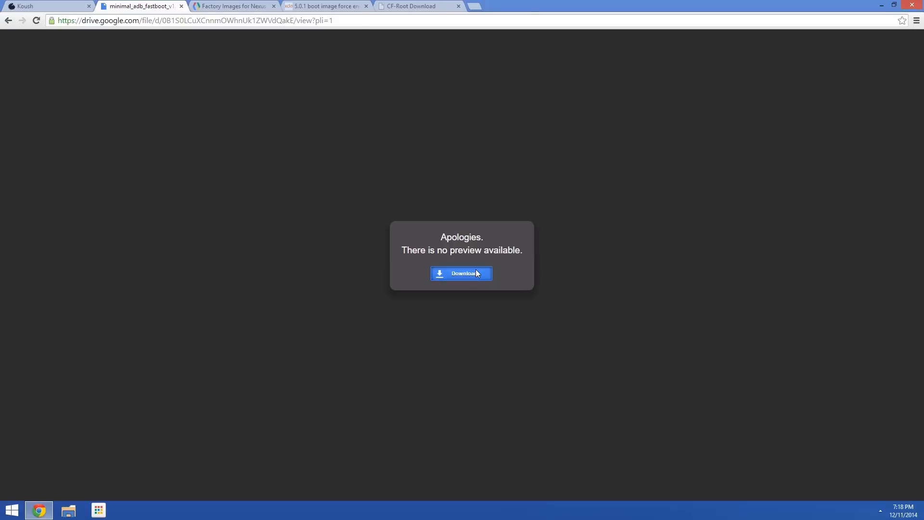
Download minimal_adb_fastboot_v1.2_setup.exe from the Drive preview and open it.
left_click(461, 272)
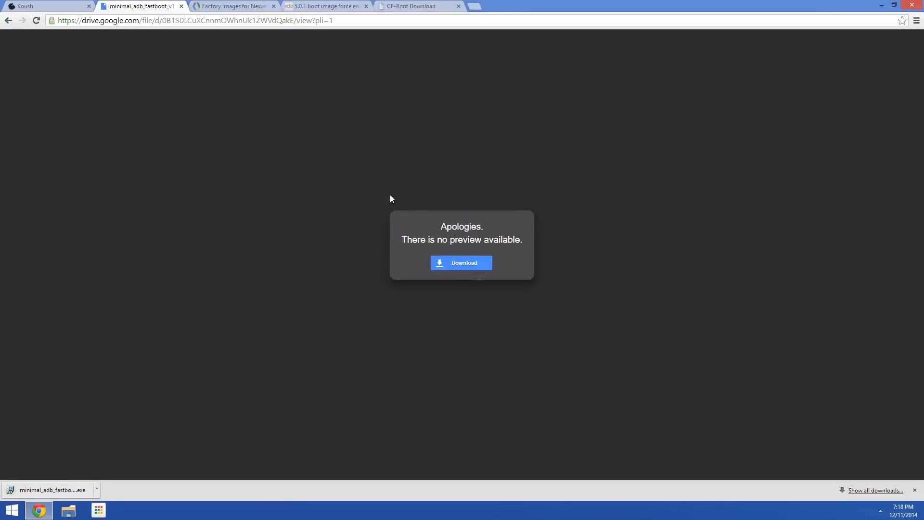
mouse_move(380, 195)
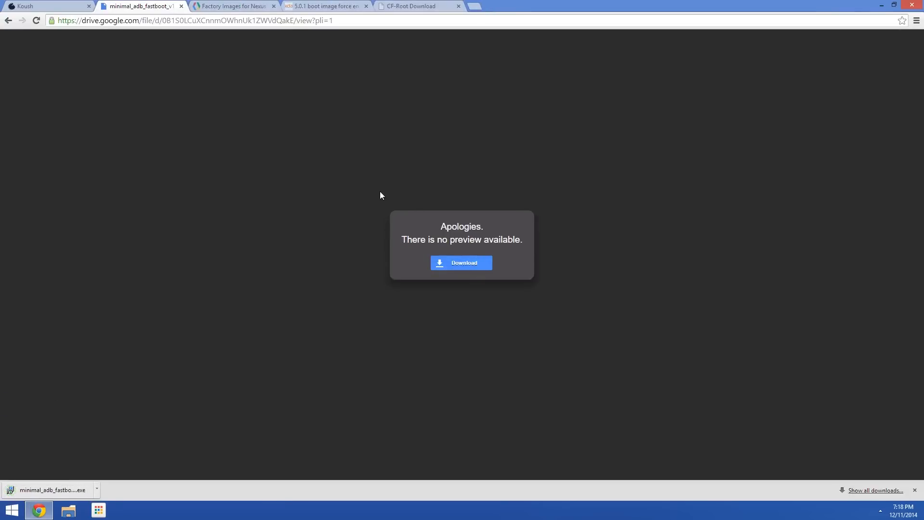
left_click(51, 490)
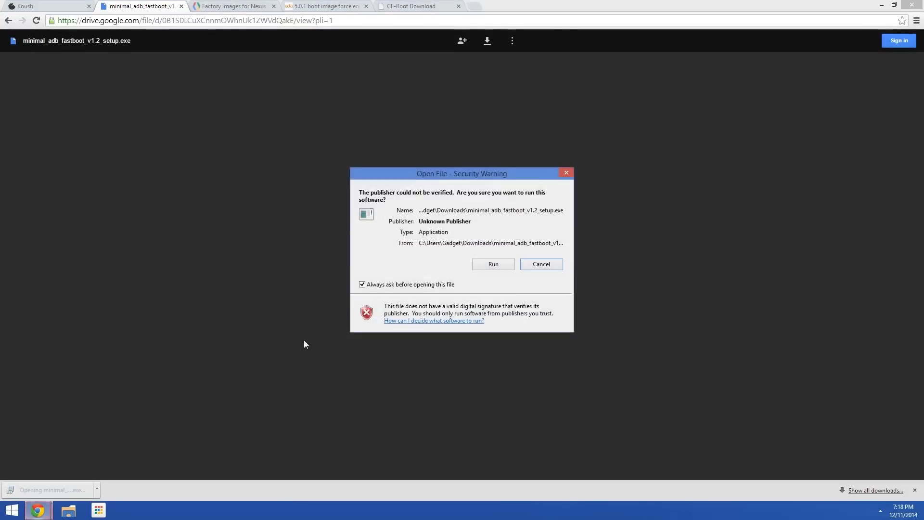
Install Minimal ADB and Fastboot with default shortcuts and launch its command prompt.
left_click(492, 264)
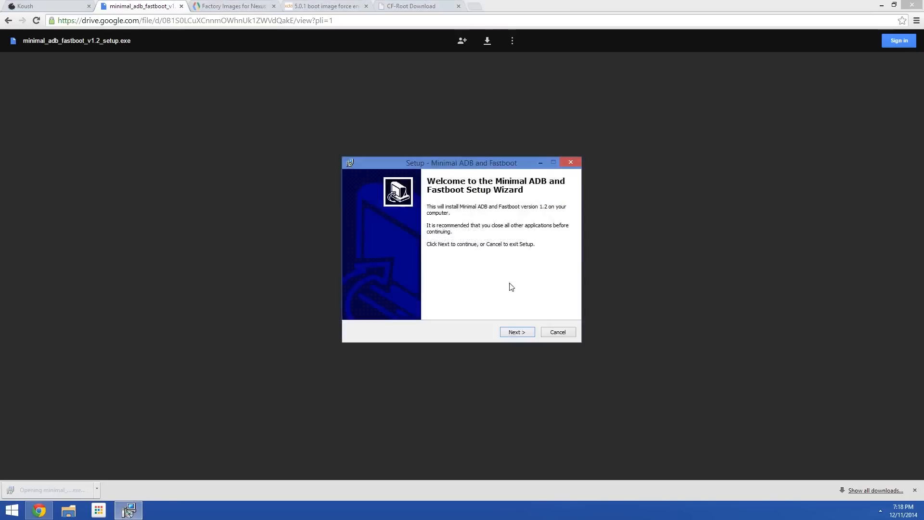
left_click(516, 332)
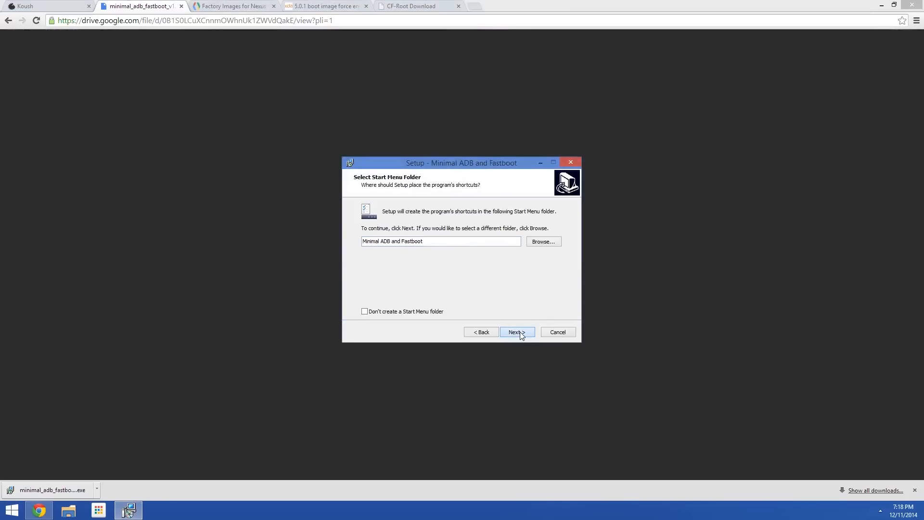
left_click(514, 332)
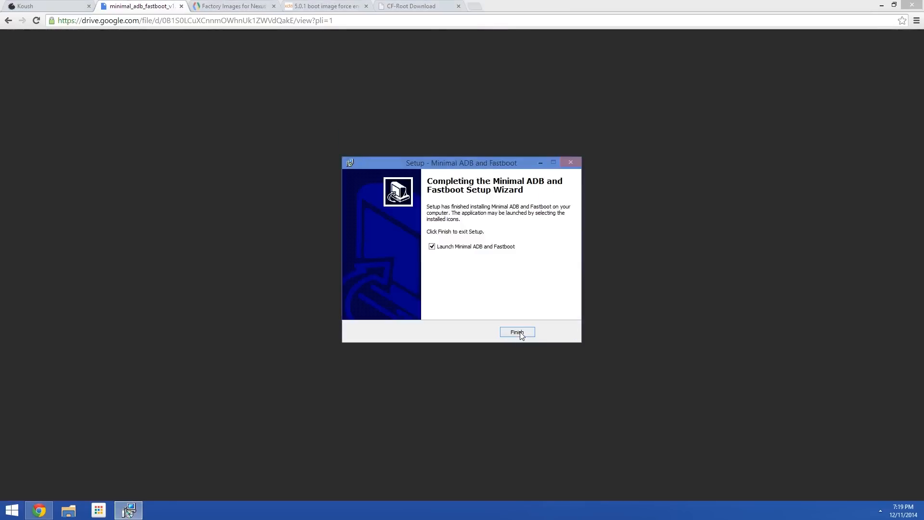
left_click(517, 331)
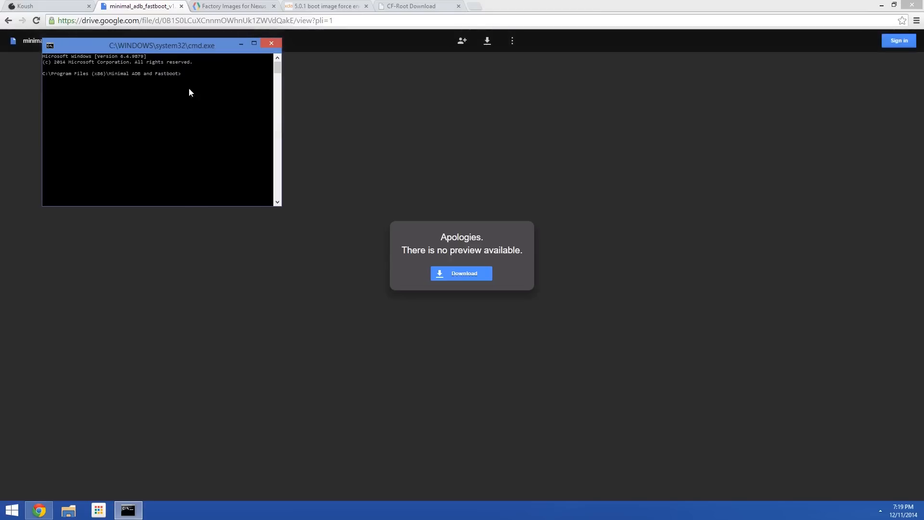
mouse_move(36, 81)
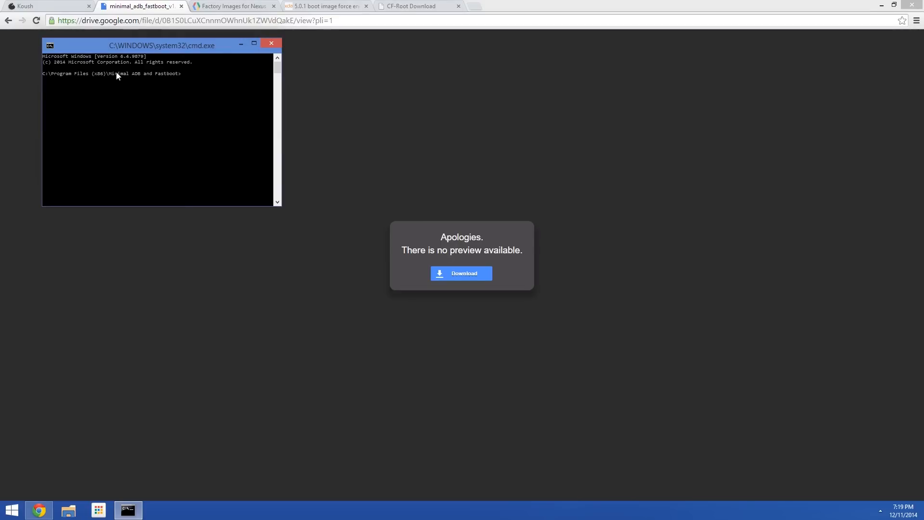
mouse_move(202, 176)
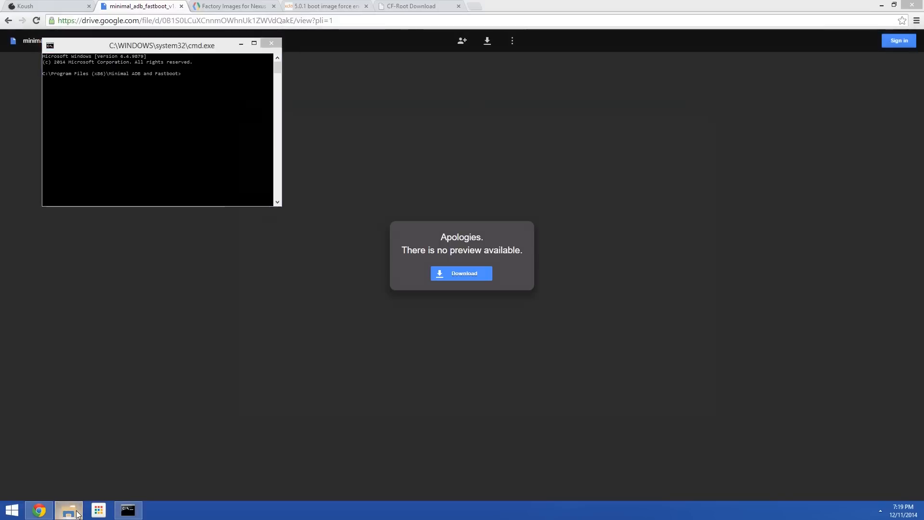
Browse to C:\Program Files (x86)\Minimal ADB and Fastboot in File Explorer.
left_click(67, 509)
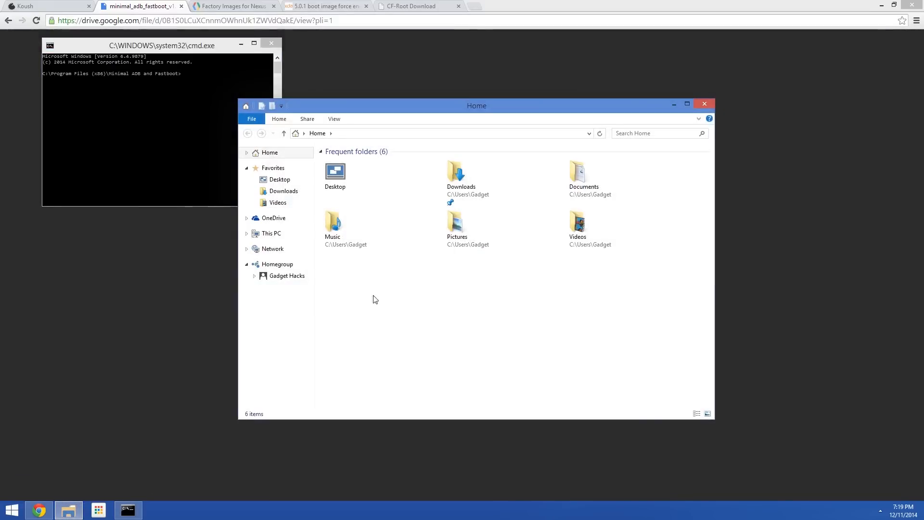
left_click(271, 233)
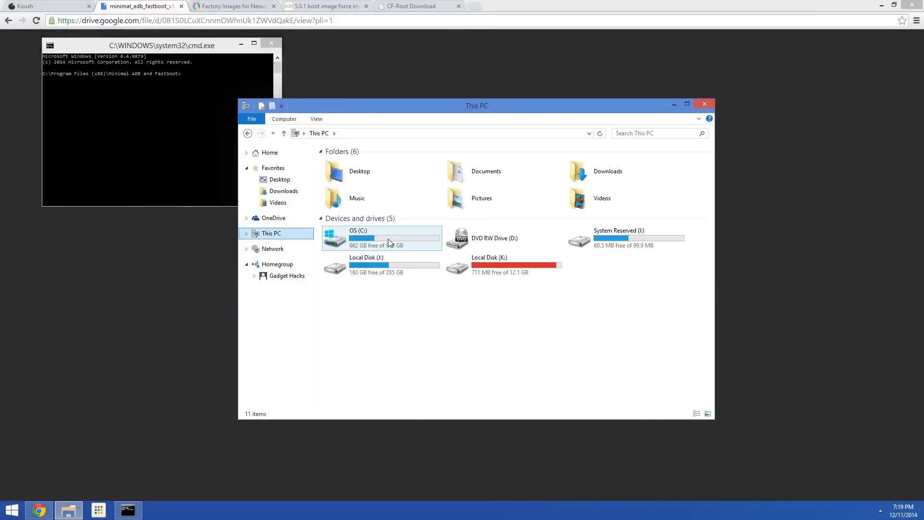
double_click(381, 238)
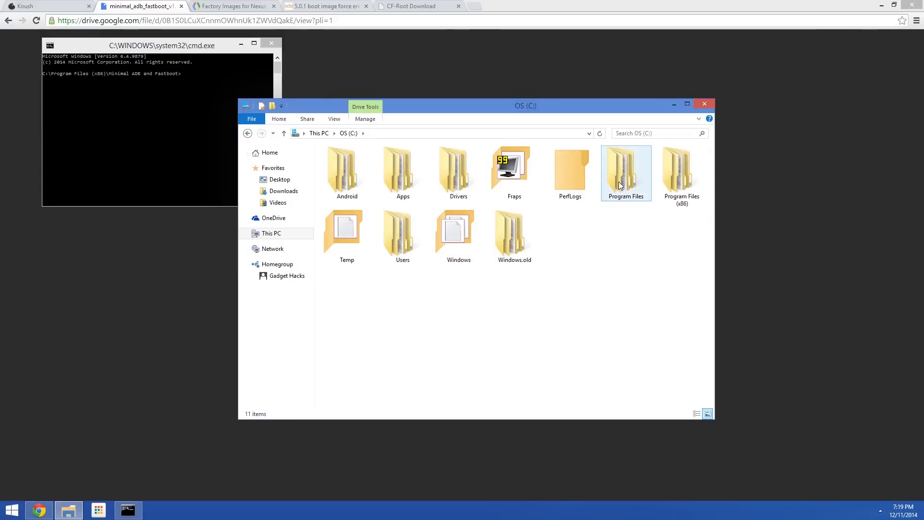
double_click(680, 167)
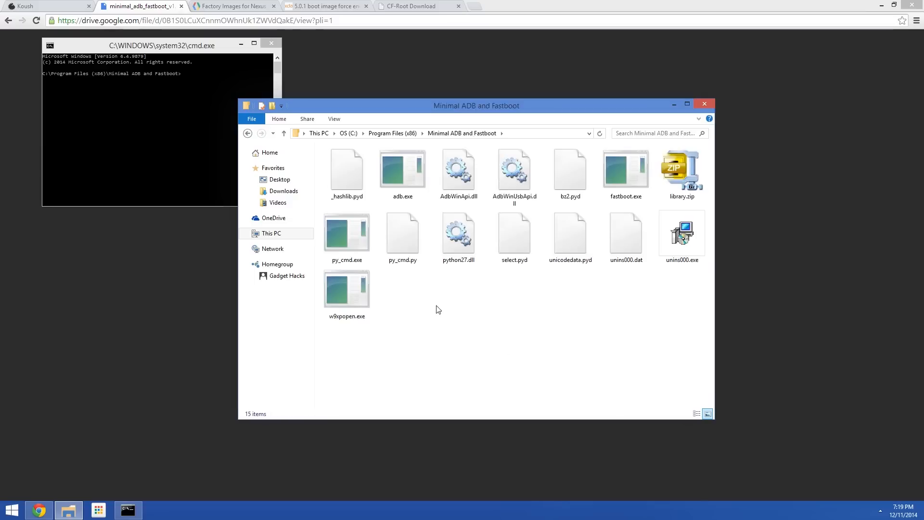
mouse_move(300, 94)
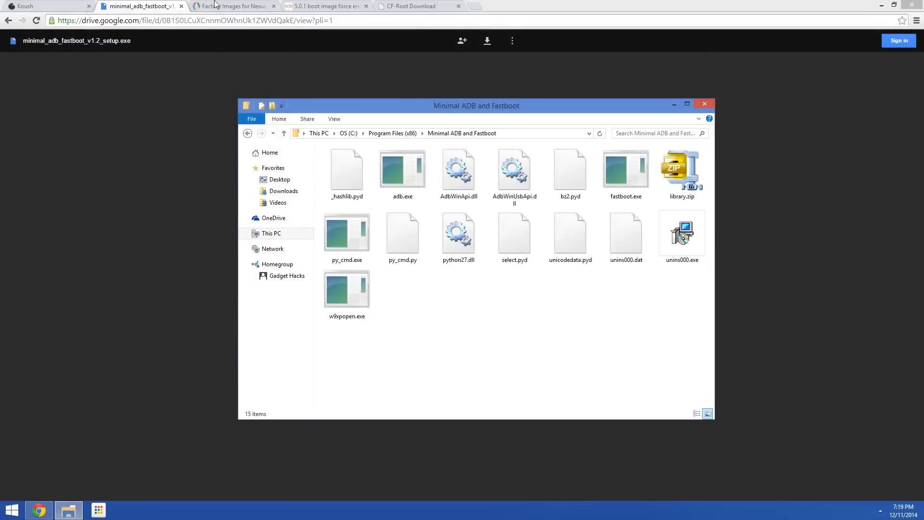
Download the Nexus 6 shamu 5.0.1 (LRX22C) factory image from Google Developers.
left_click(231, 5)
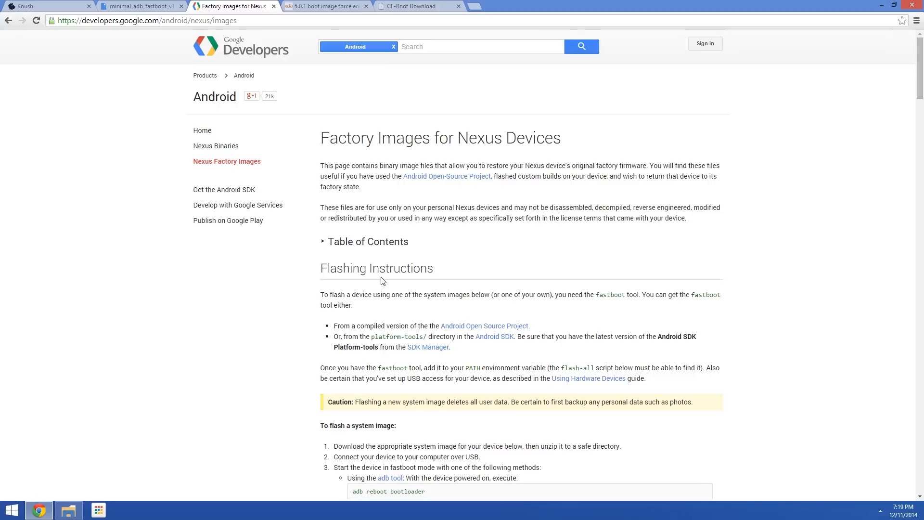
mouse_move(376, 260)
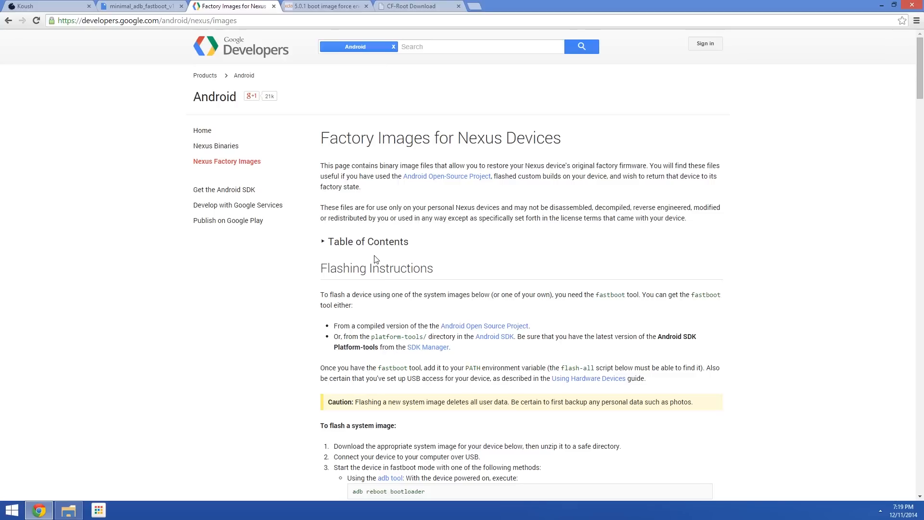
mouse_move(318, 142)
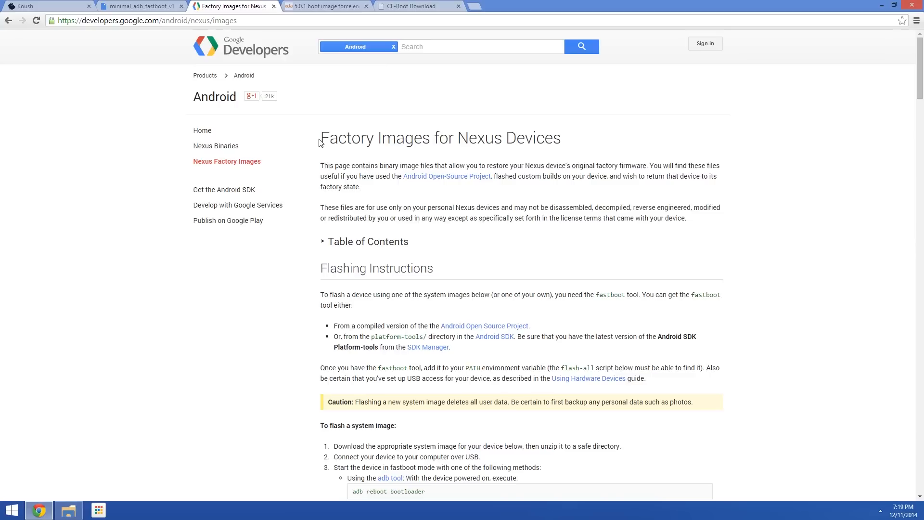
triple_click(440, 137)
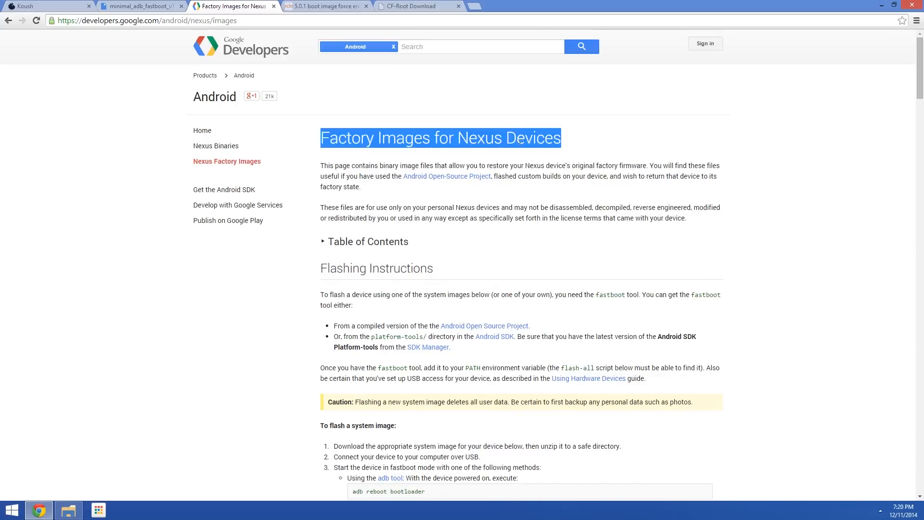
scroll("down", 3)
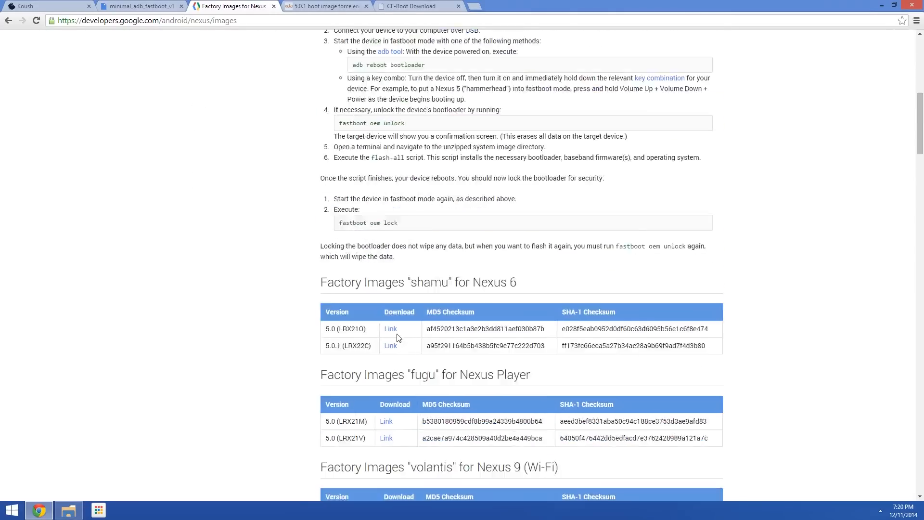
scroll("down", 3)
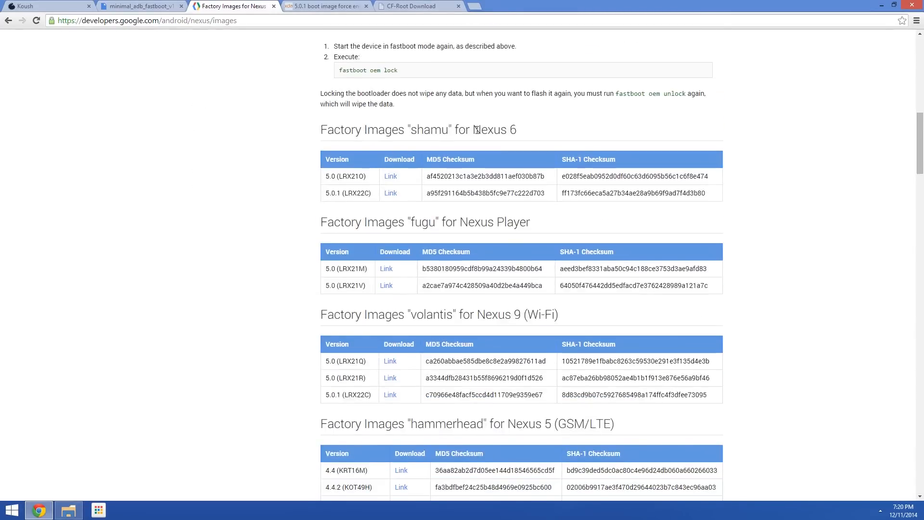
double_click(494, 130)
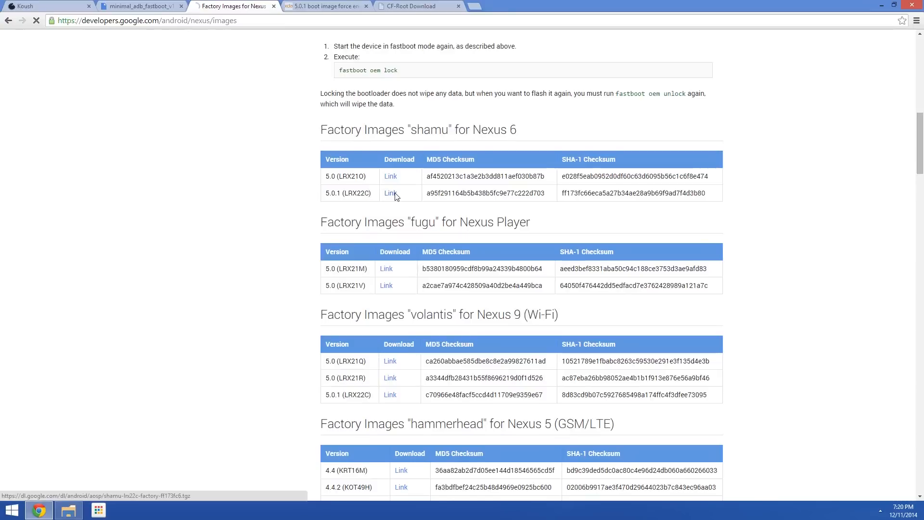
left_click(390, 193)
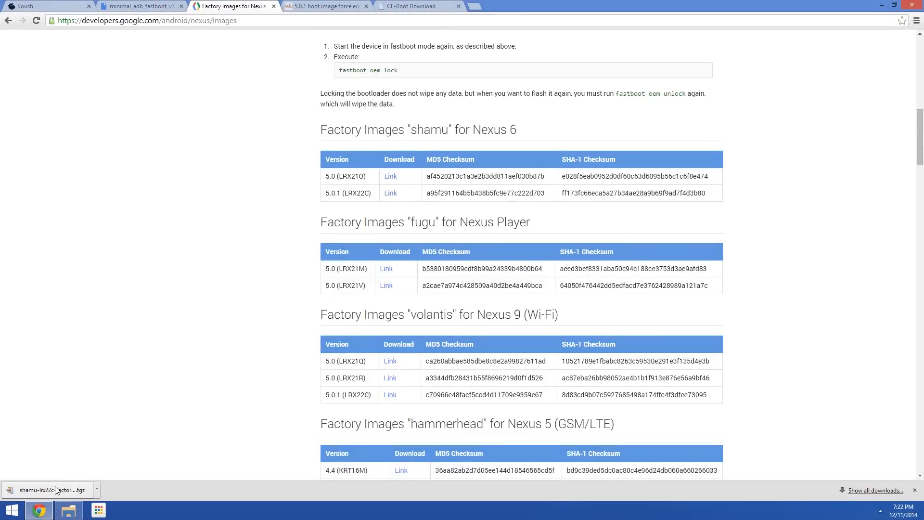
Extract the downloaded shamu-lrx22c .tgz with 7-Zip and unpack the inner .tar.
left_click(67, 510)
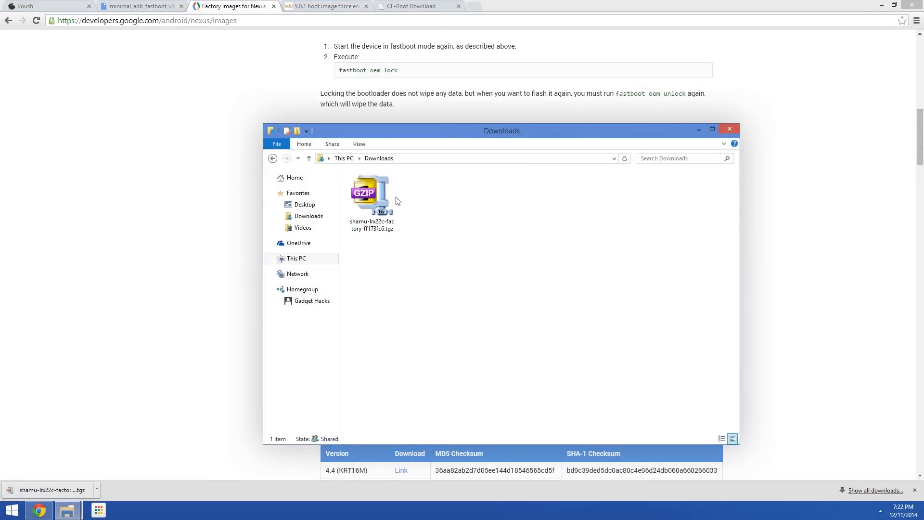
right_click(370, 194)
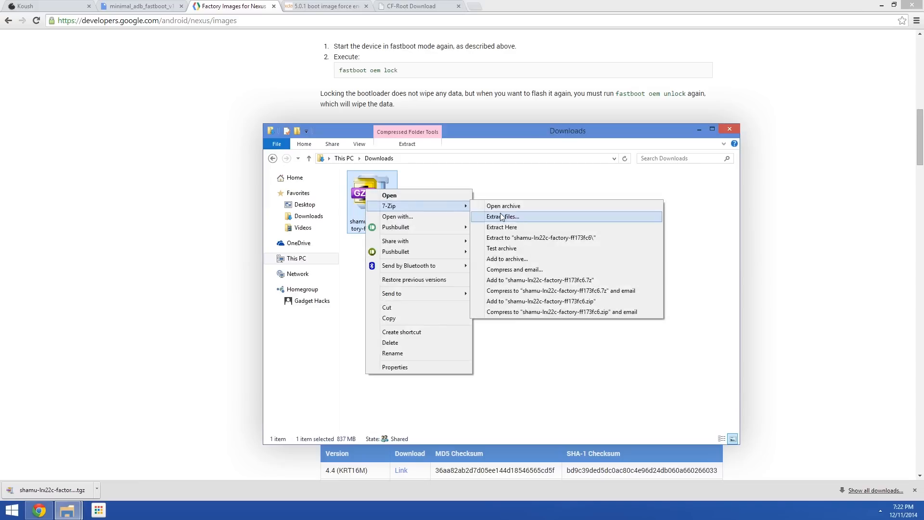
left_click(502, 216)
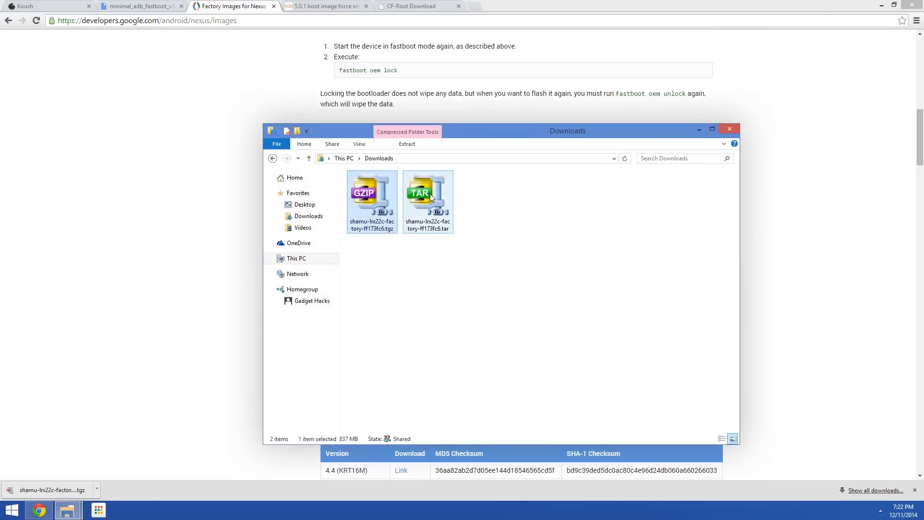
left_click(427, 198)
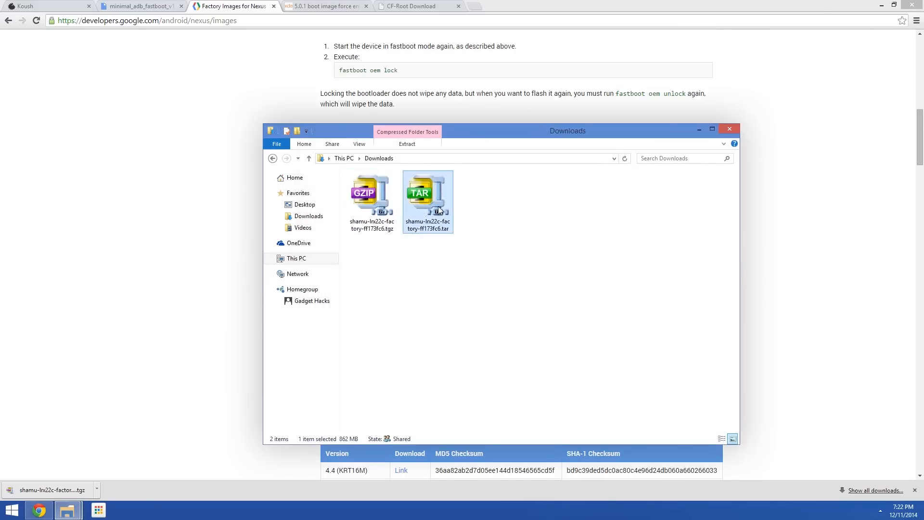
double_click(428, 194)
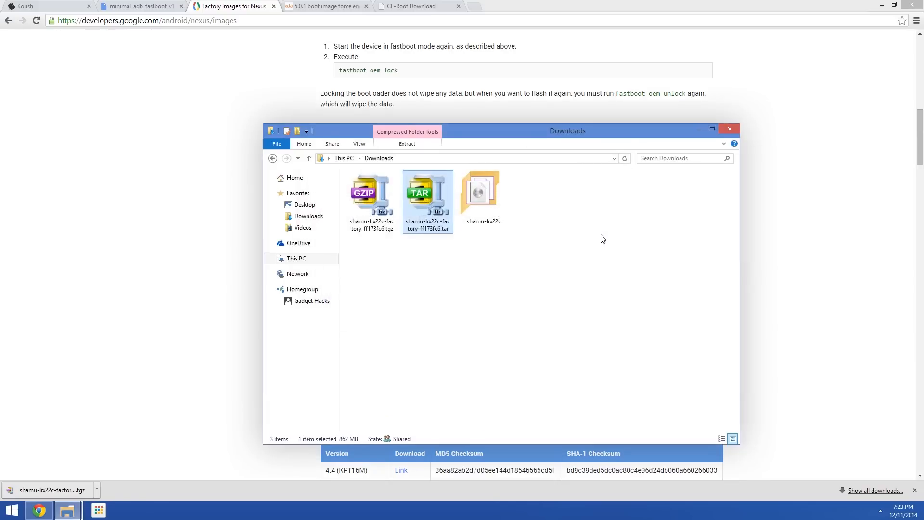
Extract image-shamu-lrx22c.zip inside the shamu-lrx22c folder.
double_click(481, 193)
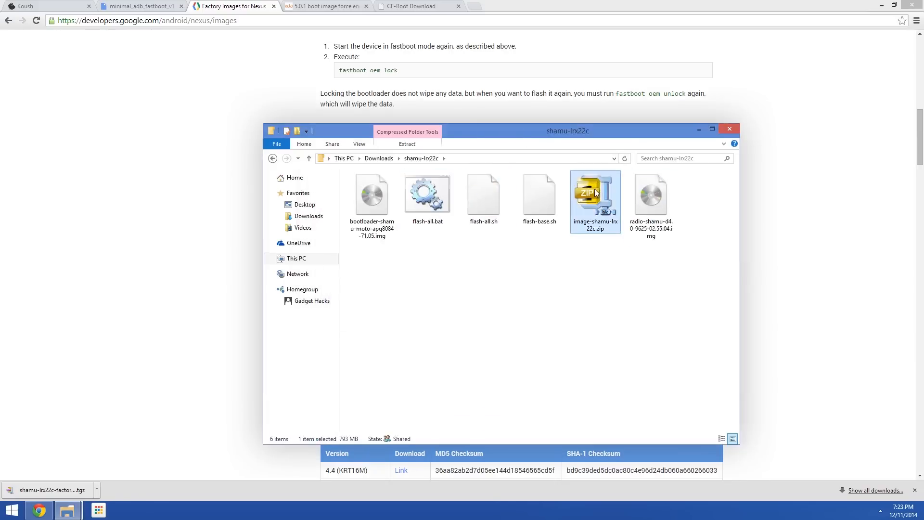
left_click(738, 227)
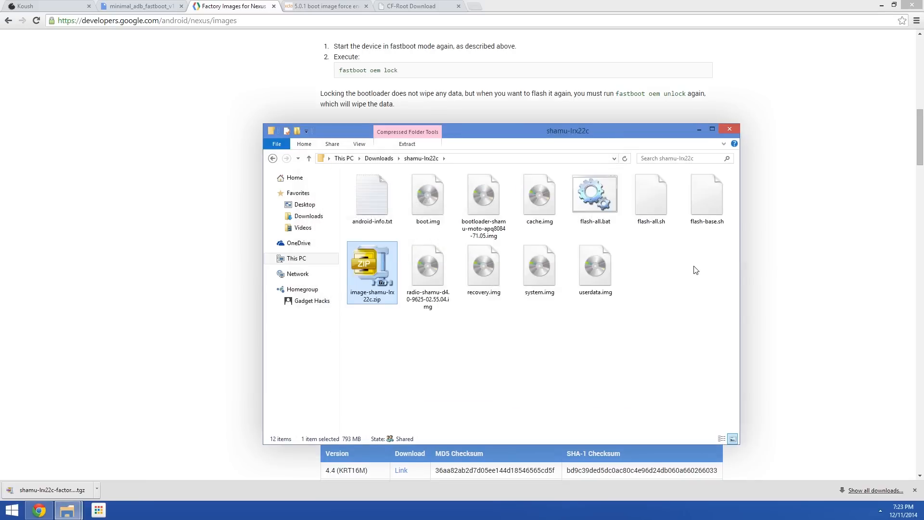
left_click(483, 268)
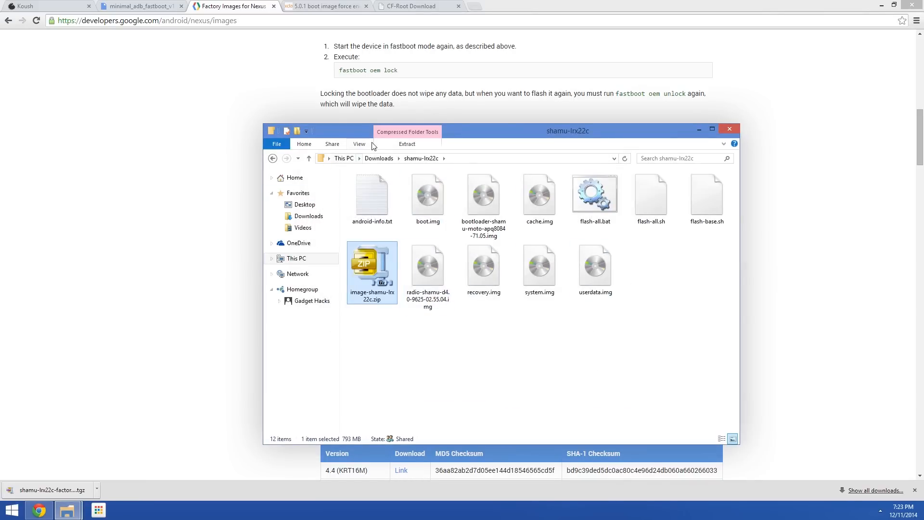
left_click(482, 194)
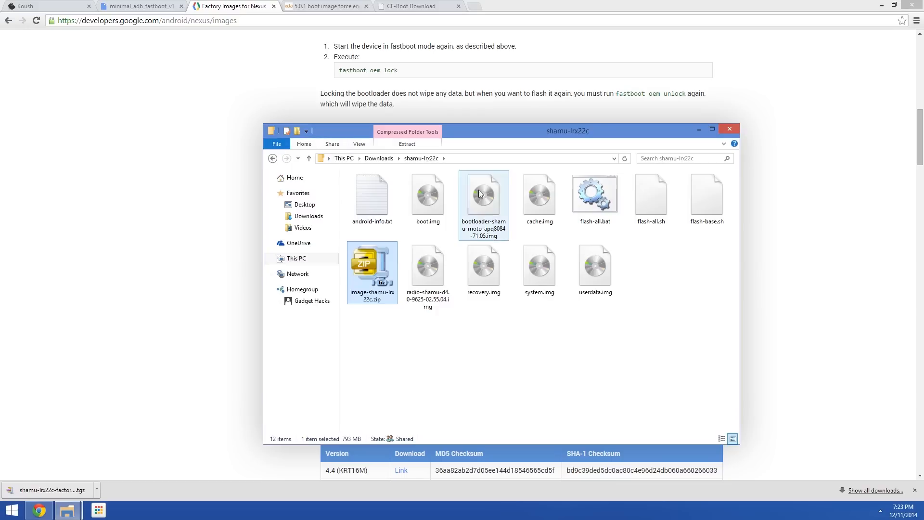
left_click(359, 144)
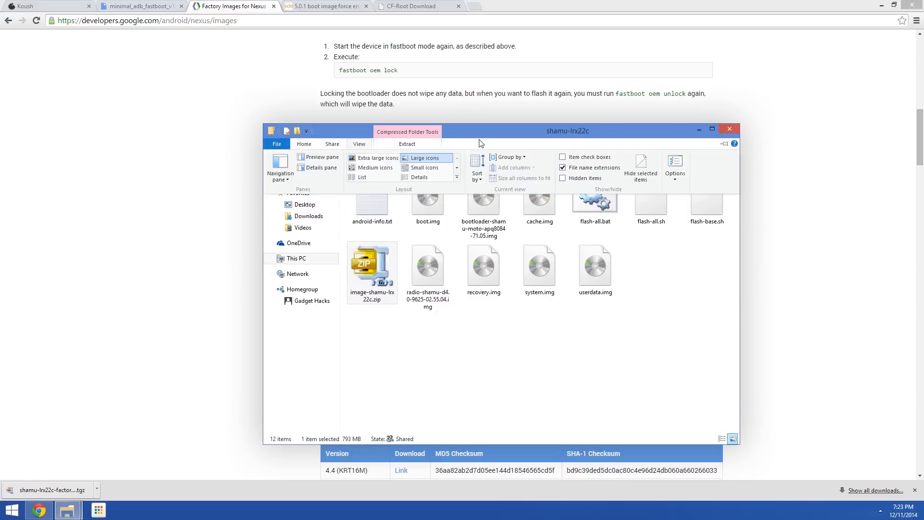
left_click(674, 168)
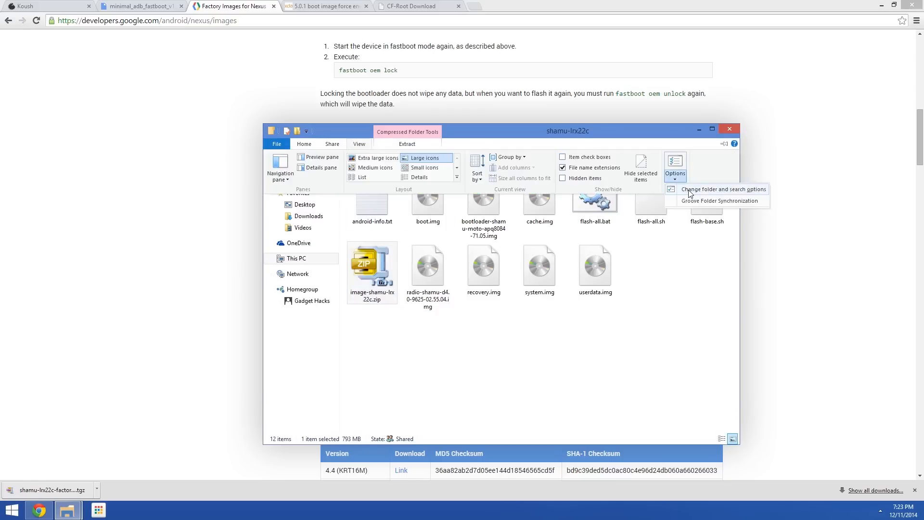
left_click(723, 189)
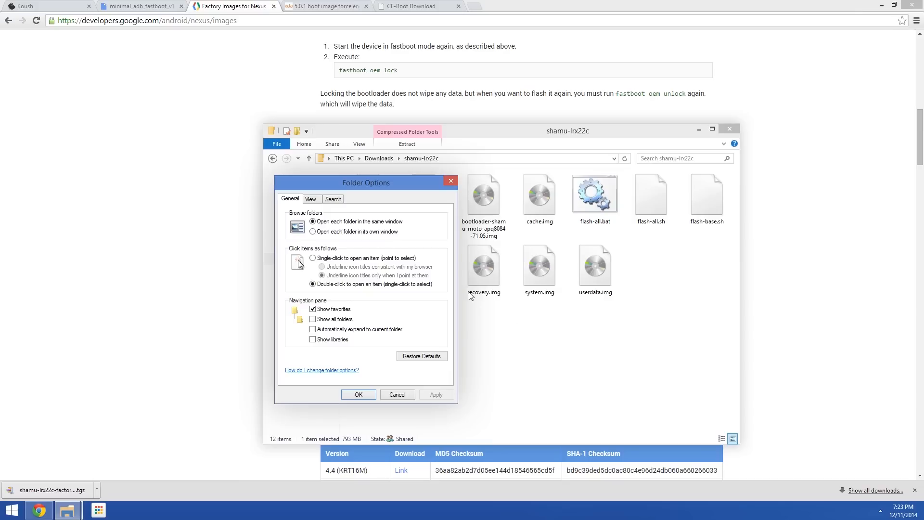
left_click(311, 199)
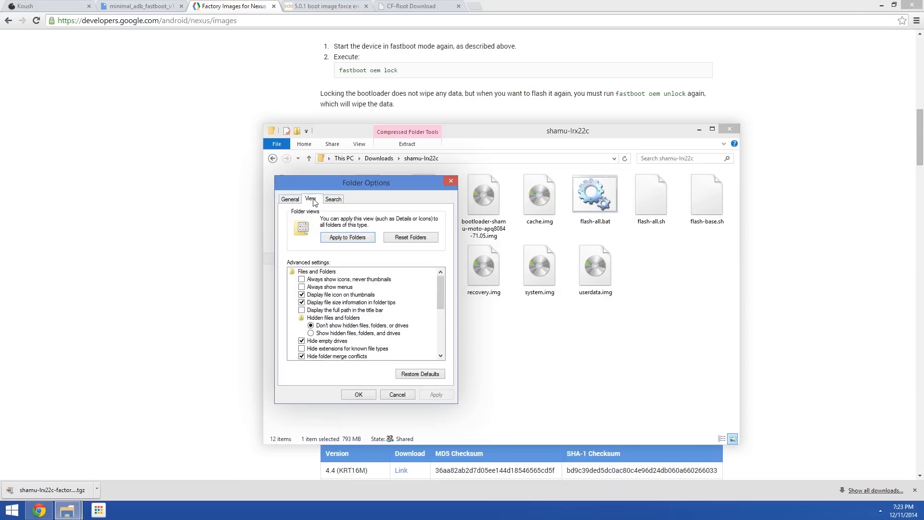
mouse_move(355, 351)
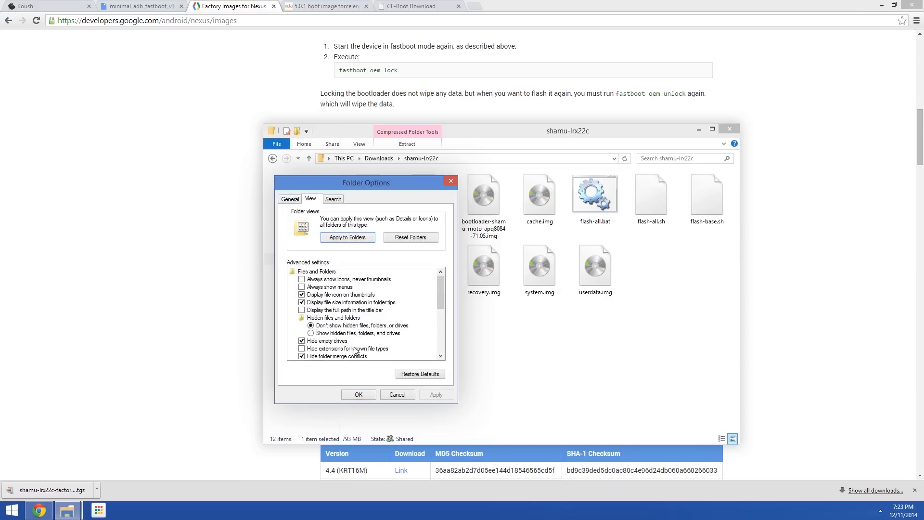
mouse_move(364, 355)
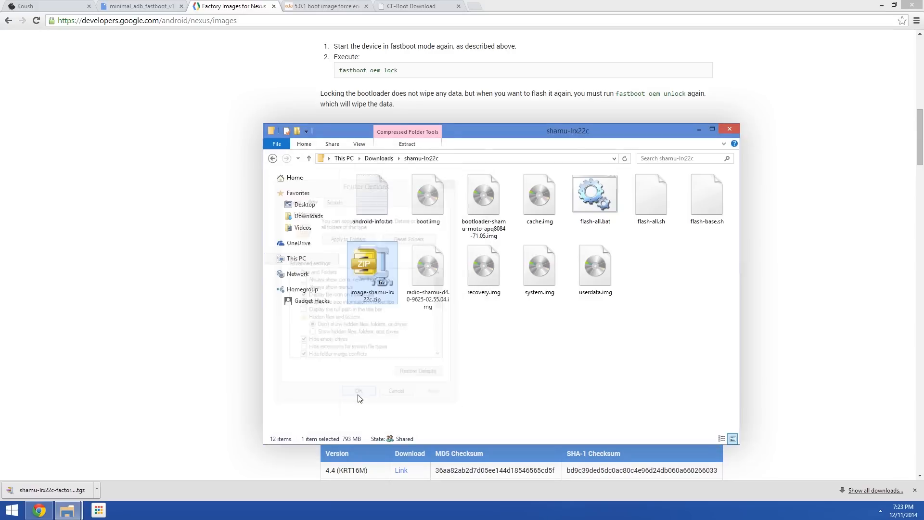
Delete android-info.txt, the flash scripts and the image zip, keeping only the .img files.
left_click(358, 390)
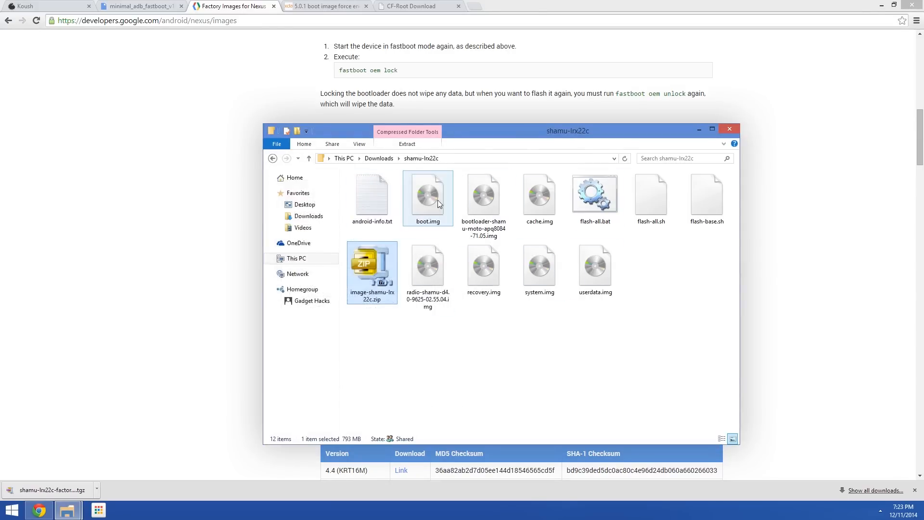
mouse_move(402, 211)
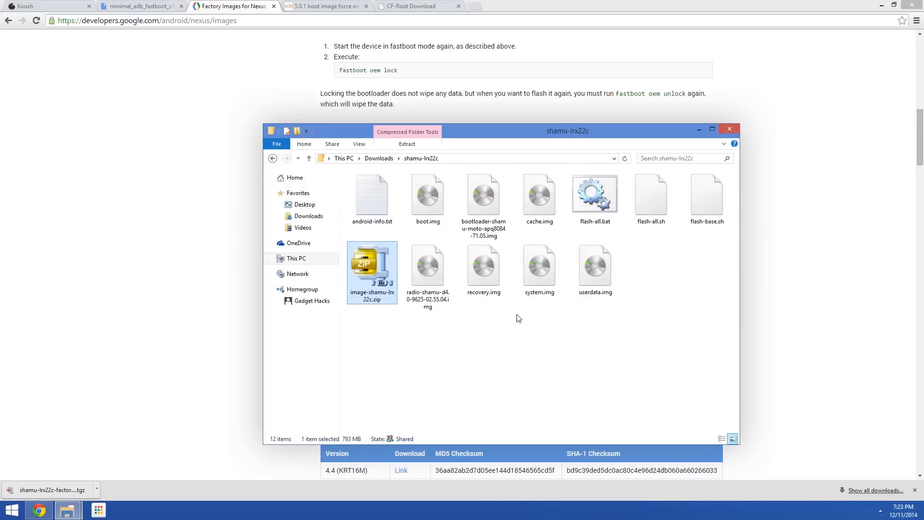
left_click(427, 197)
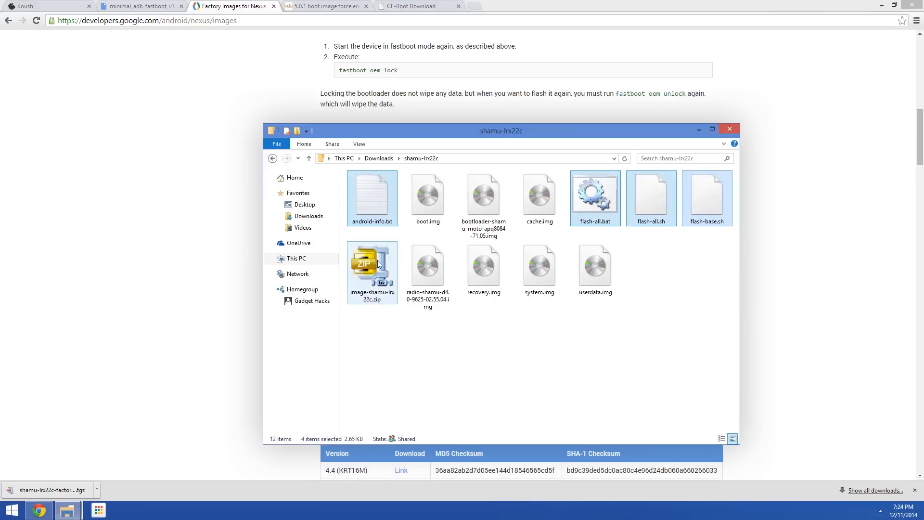
left_click(371, 273)
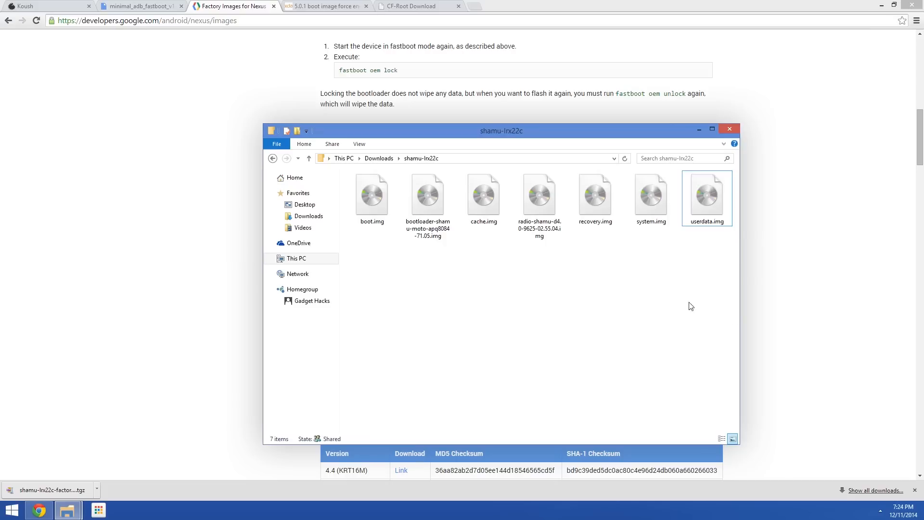
mouse_move(475, 268)
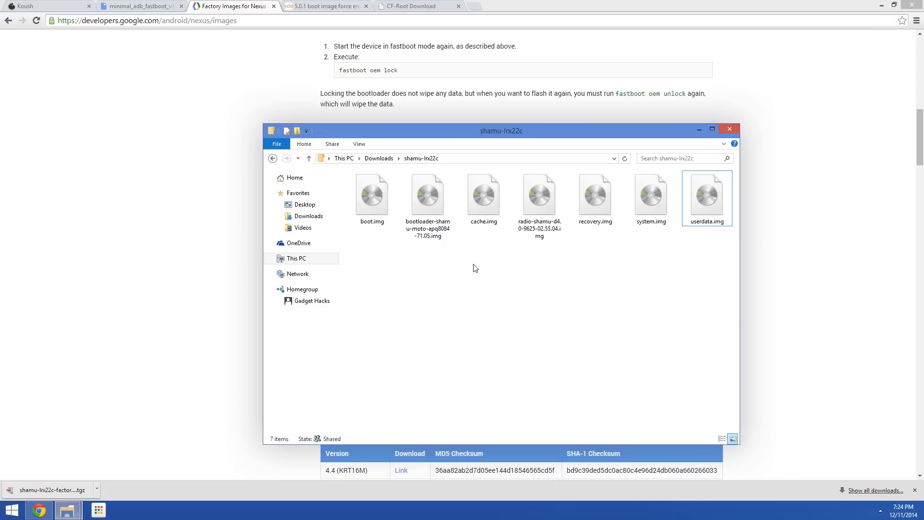
Remove boot.img and cache.img from the shamu-lrx22c folder.
left_click(372, 195)
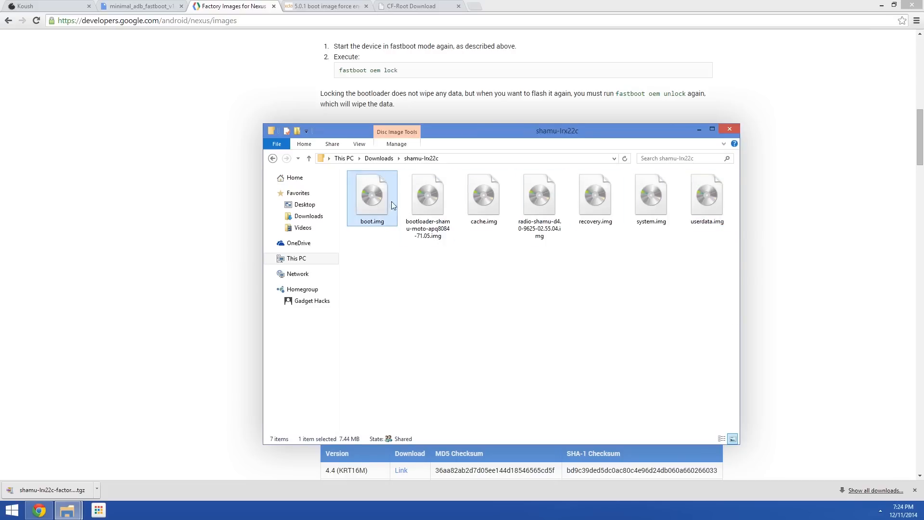
mouse_move(383, 228)
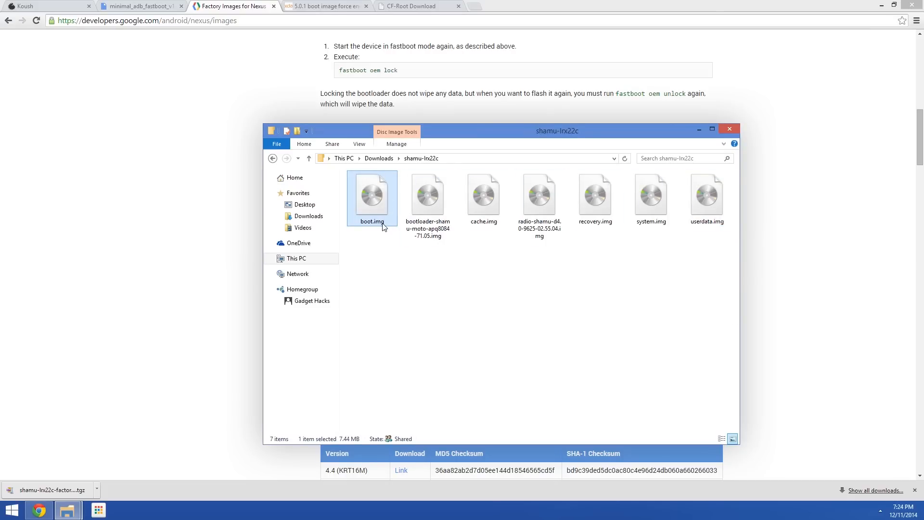
right_click(372, 197)
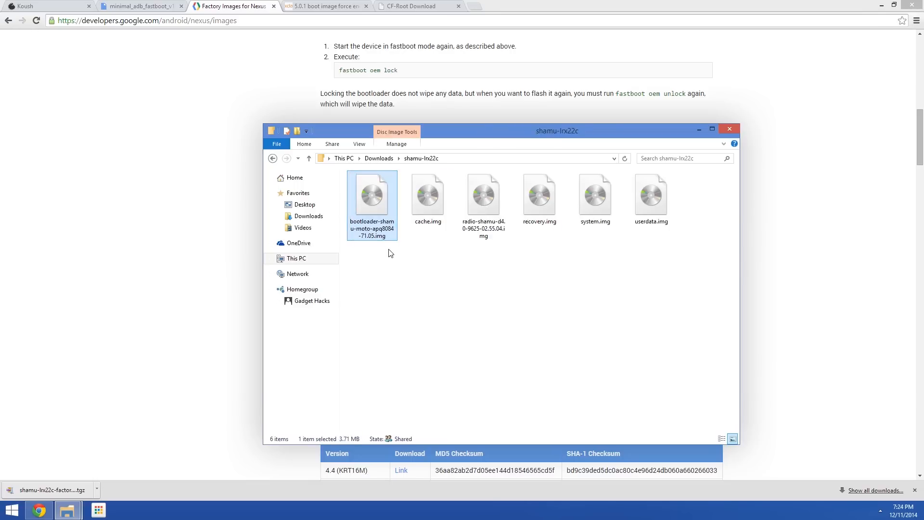
mouse_move(377, 227)
type("bootloader")
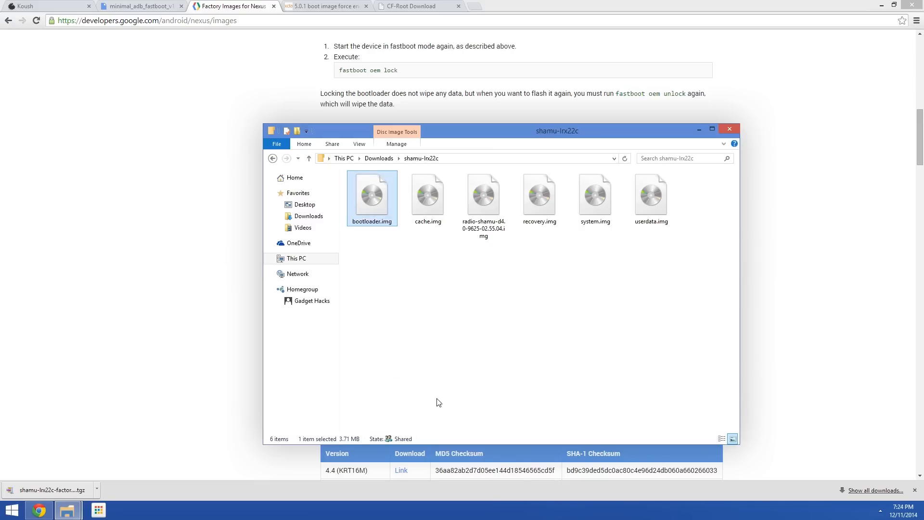
left_click(427, 197)
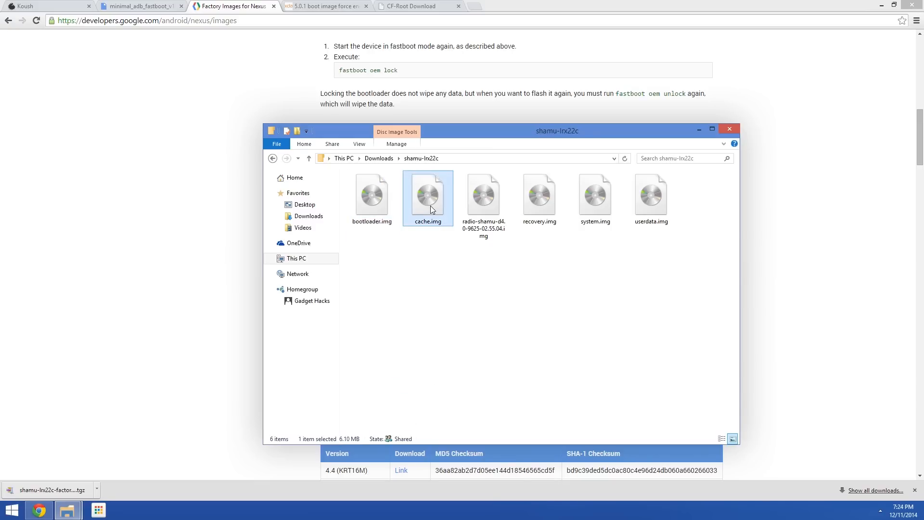
mouse_move(452, 266)
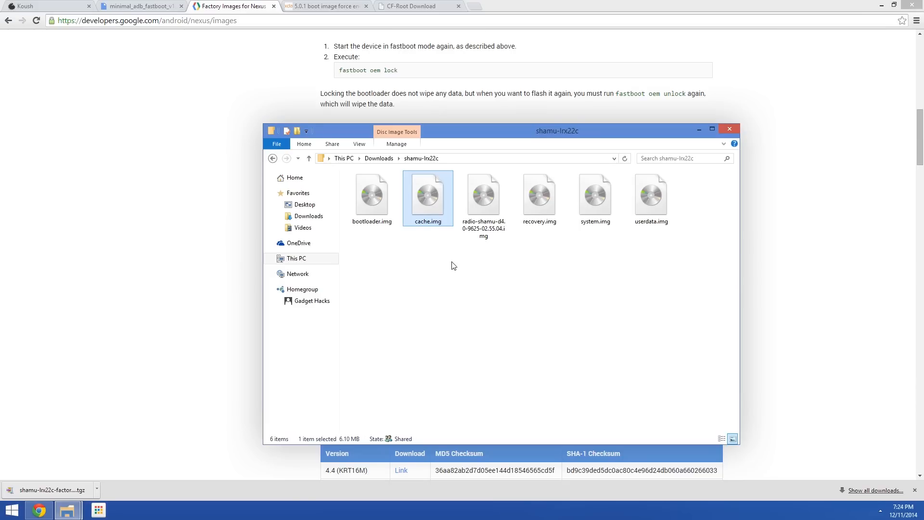
mouse_move(449, 263)
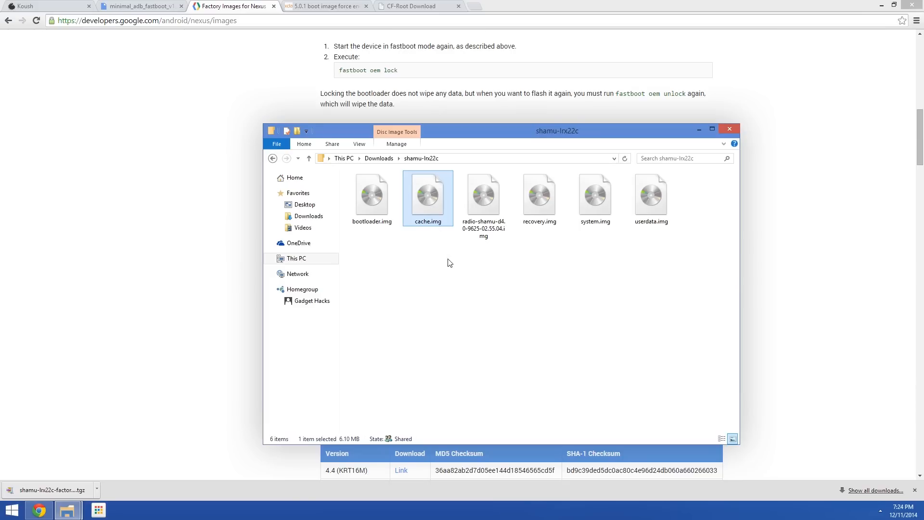
right_click(427, 197)
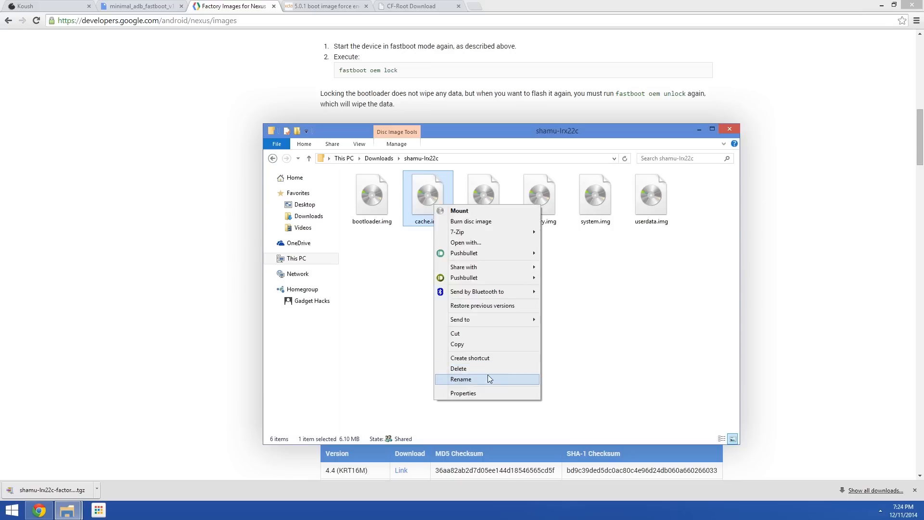
left_click(461, 378)
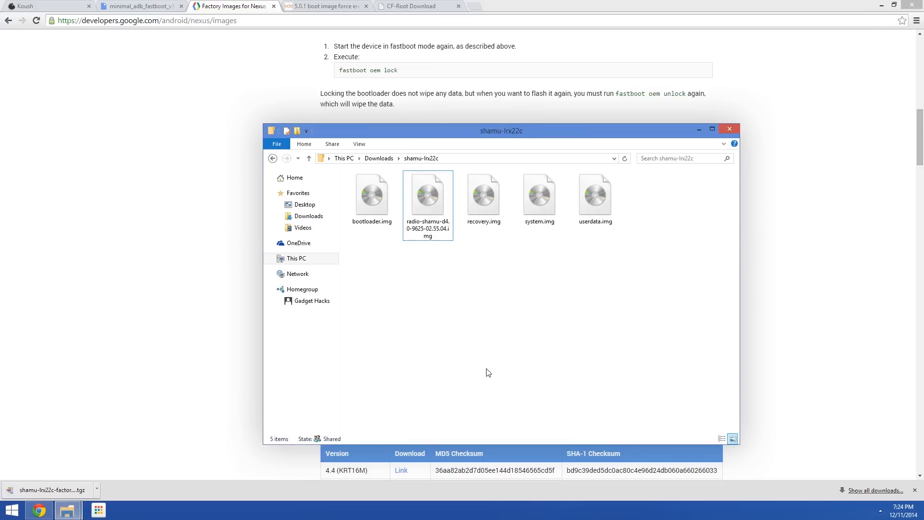
left_click(427, 197)
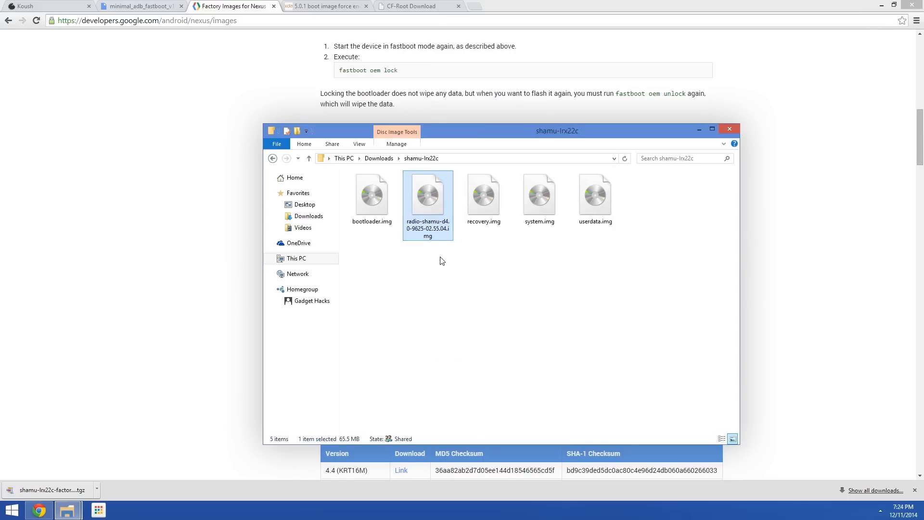
mouse_move(454, 289)
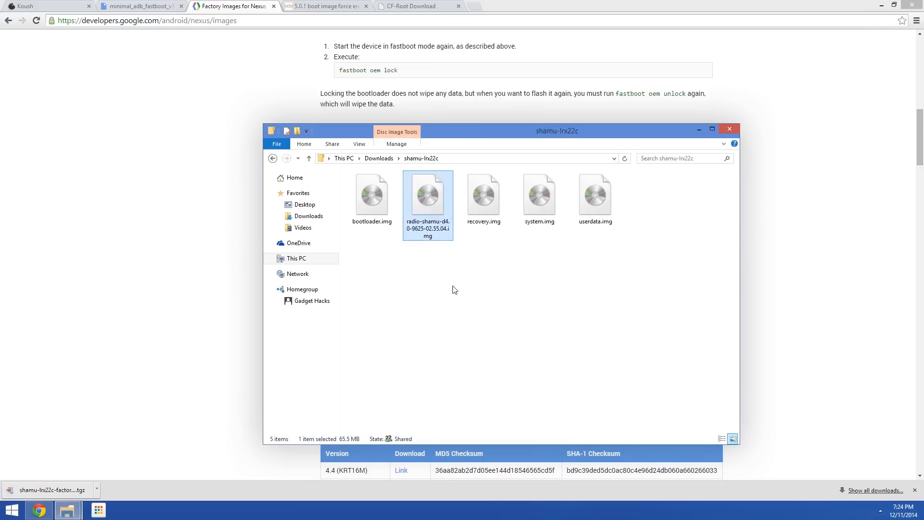
mouse_move(433, 230)
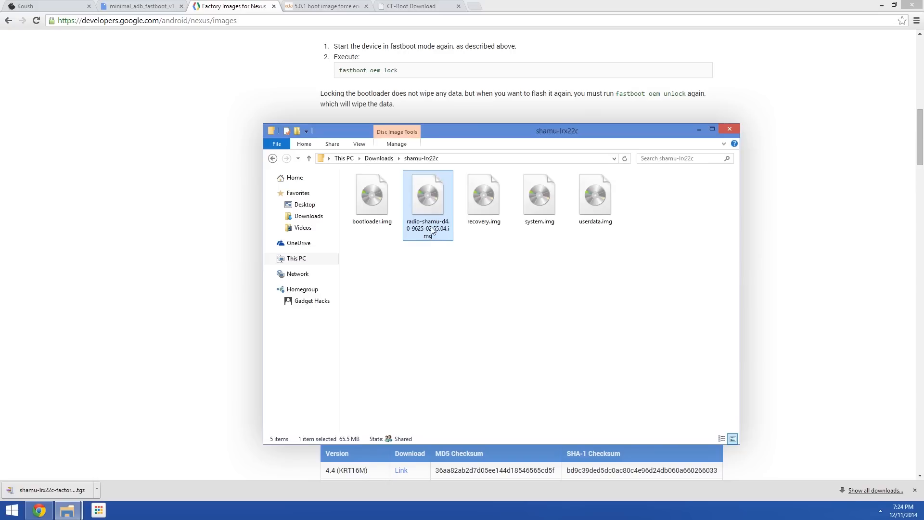
Rename the radio image to radio.img and remove recovery.img.
right_click(427, 203)
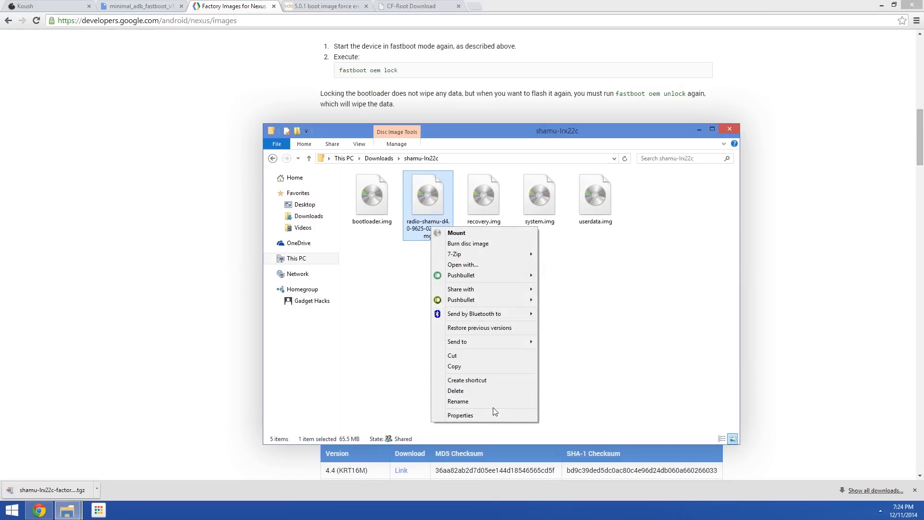
left_click(457, 401)
type("radio.img")
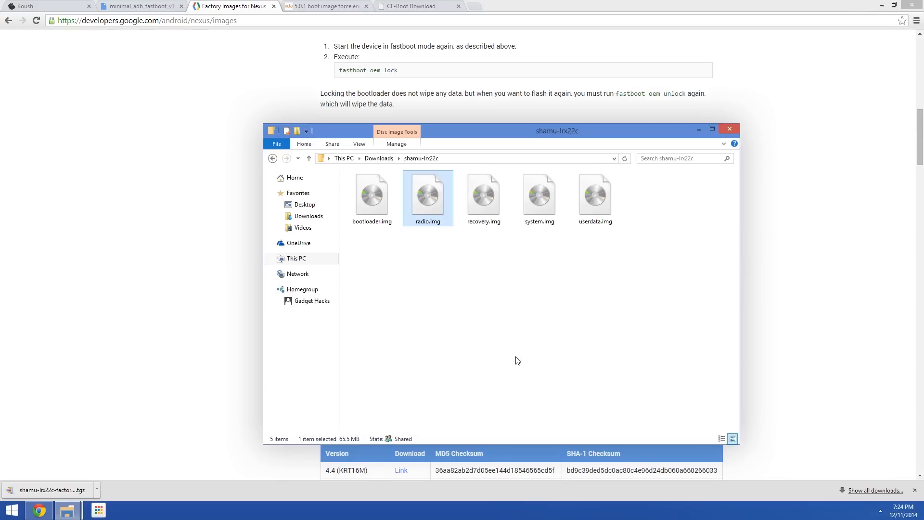
left_click(483, 198)
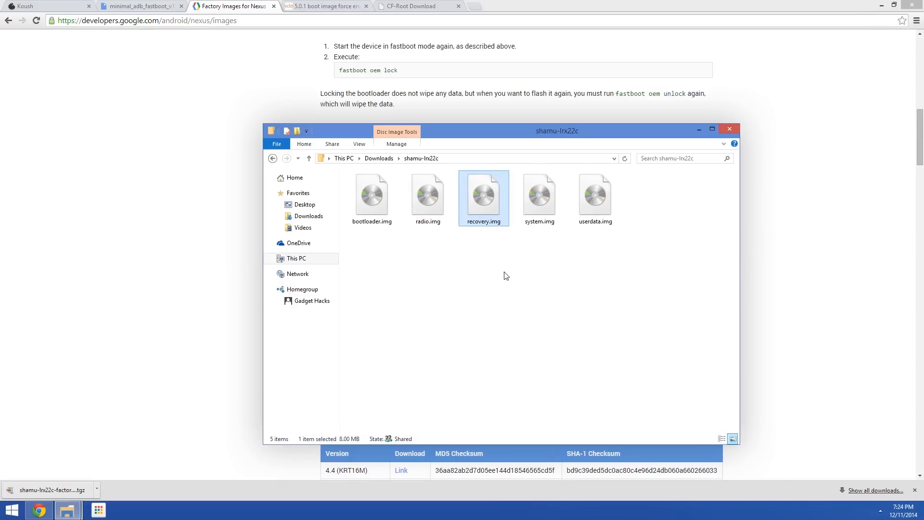
mouse_move(501, 262)
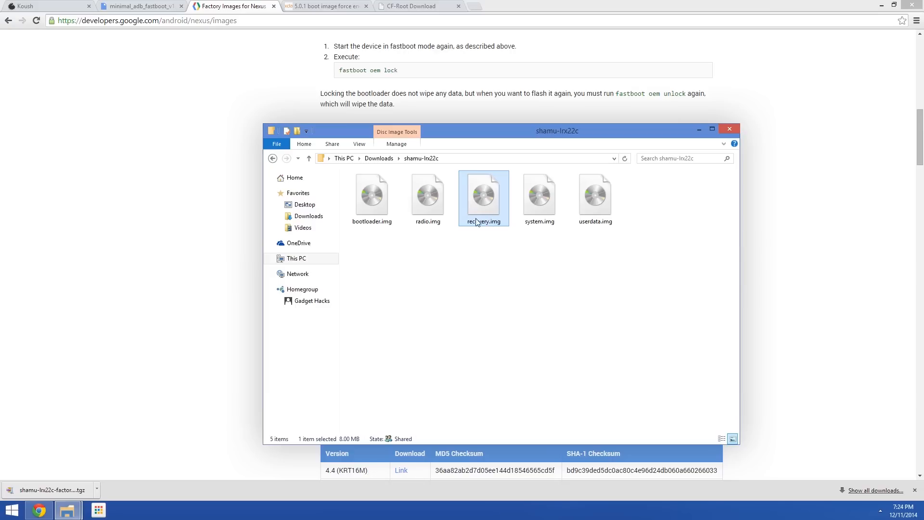
right_click(483, 197)
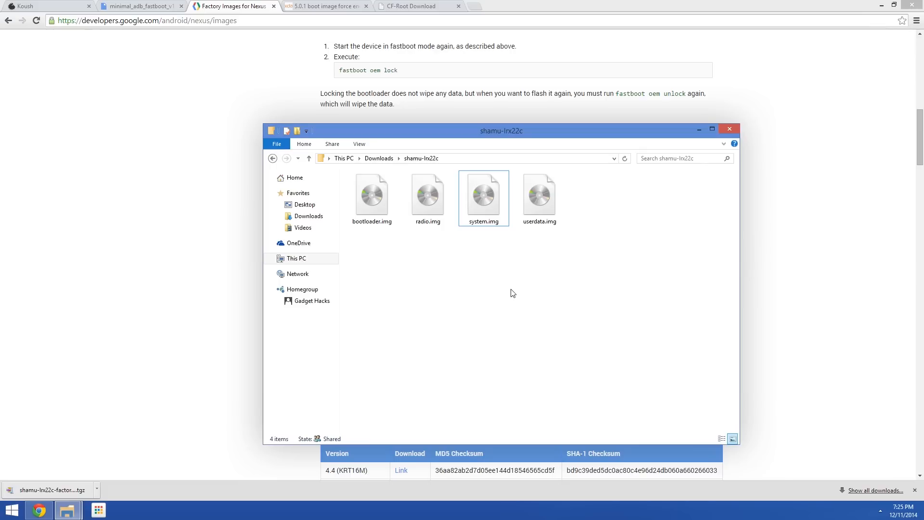
Delete userdata.img and switch to the XDA boot image forum post.
left_click(483, 197)
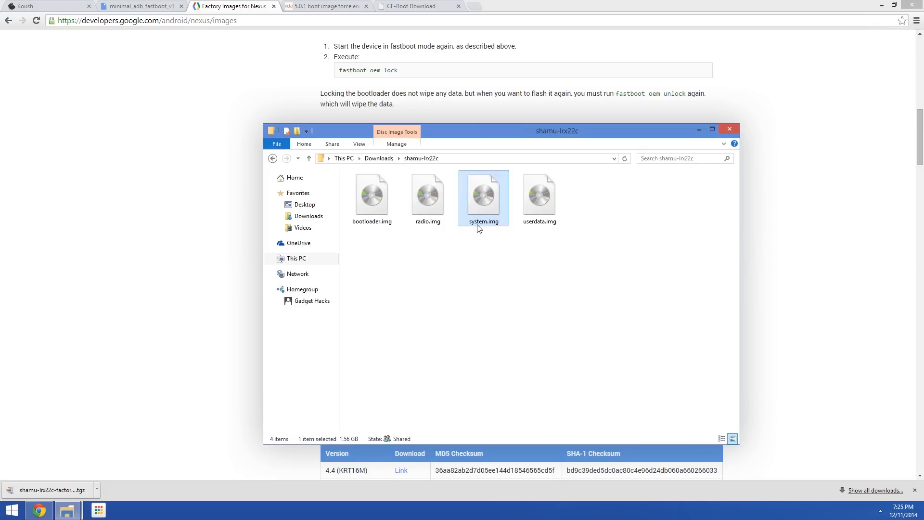
mouse_move(492, 294)
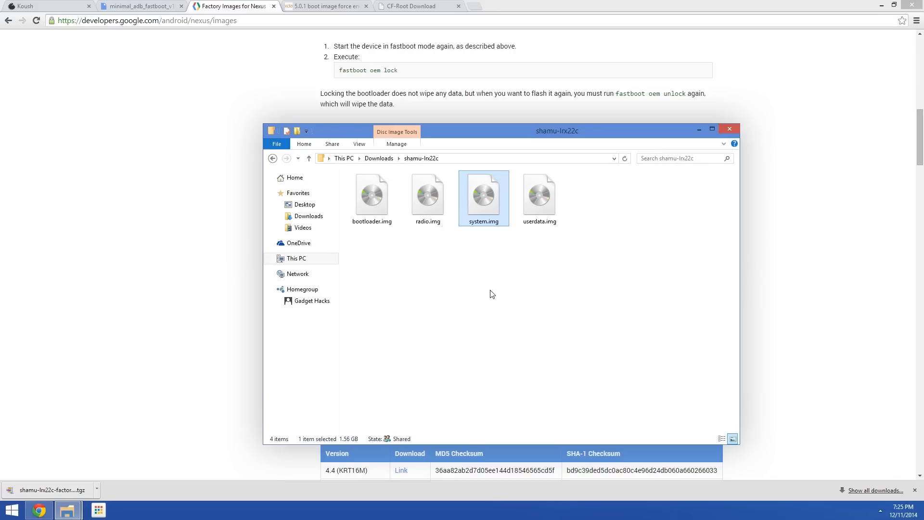
left_click(539, 198)
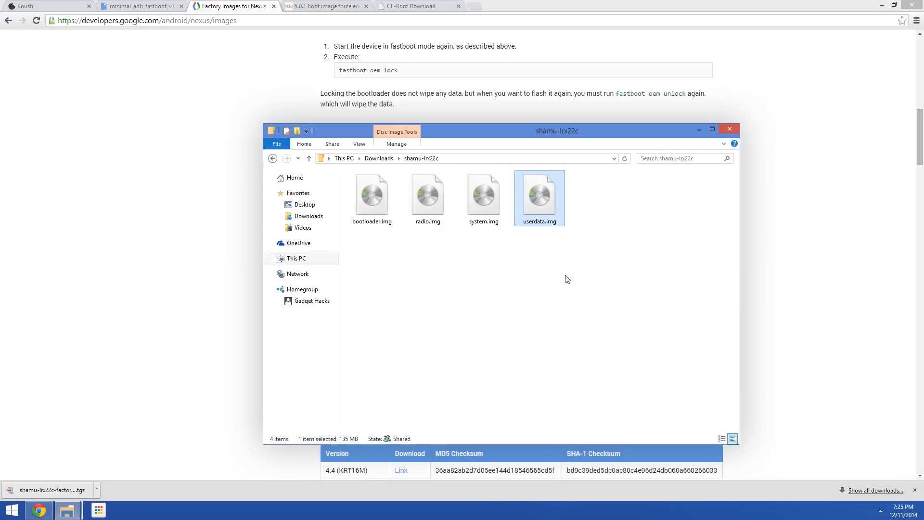
mouse_move(542, 210)
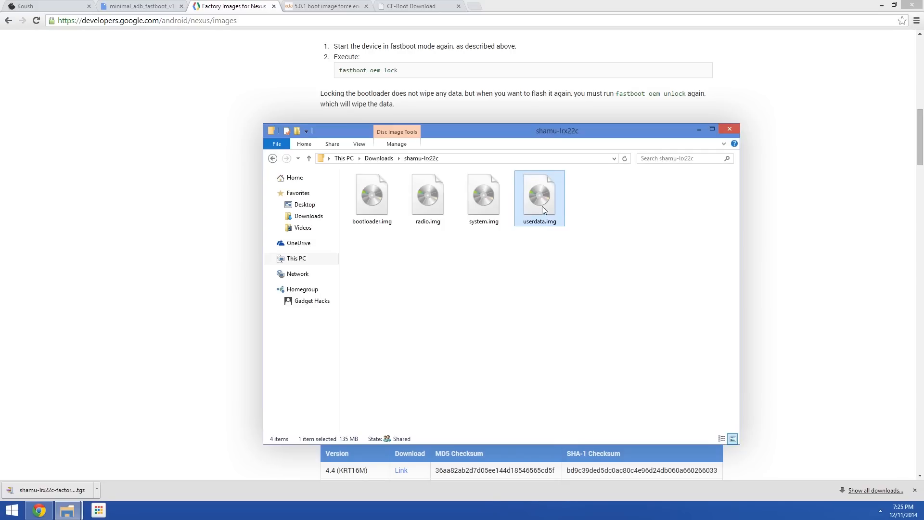
right_click(538, 197)
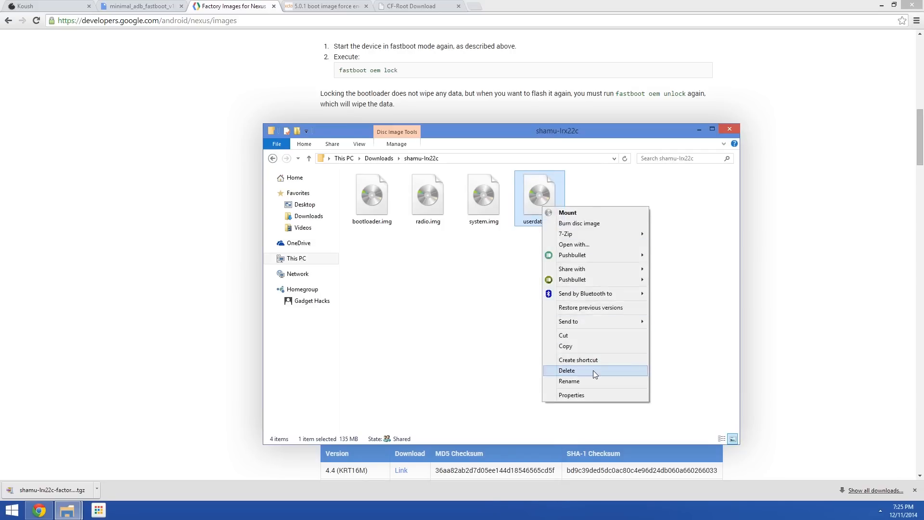
left_click(566, 370)
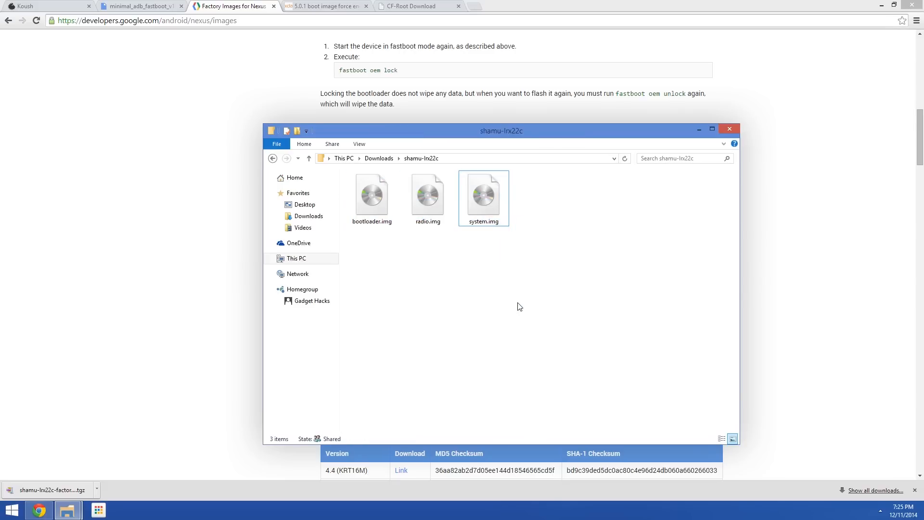
mouse_move(462, 310)
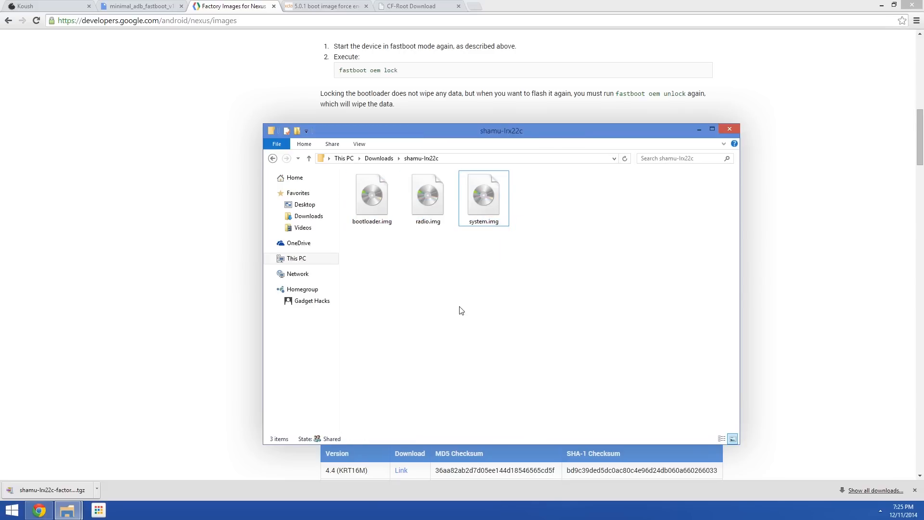
mouse_move(412, 293)
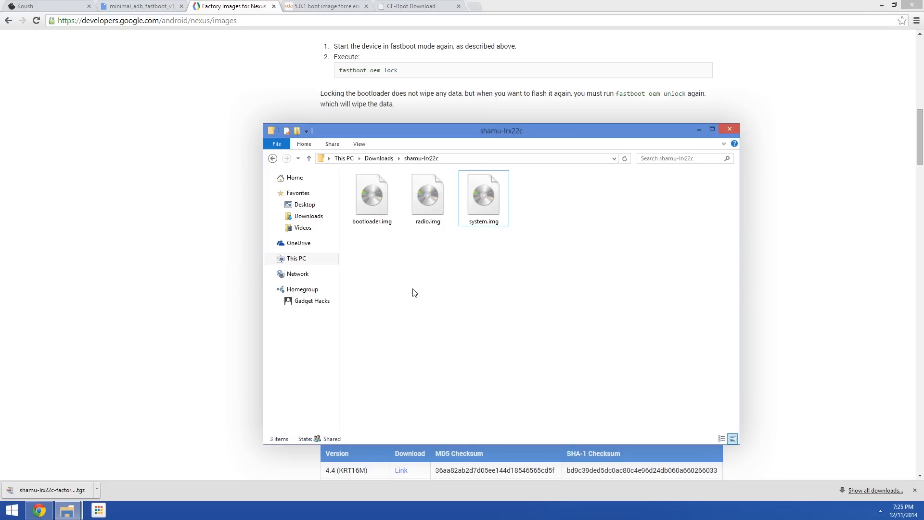
mouse_move(324, 50)
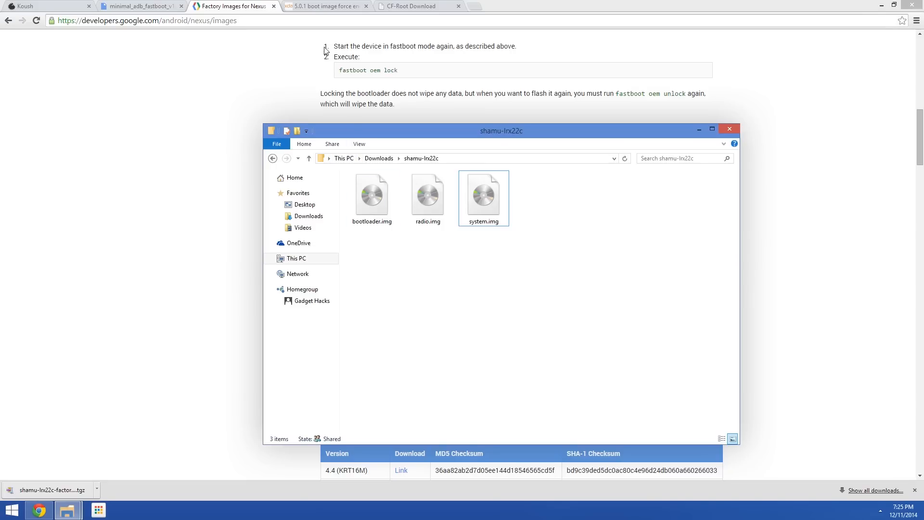
left_click(323, 6)
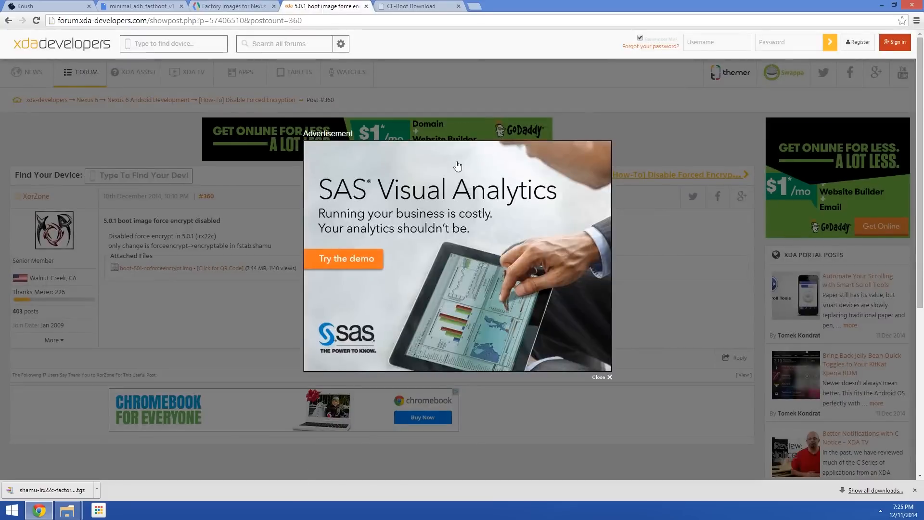
Dismiss the ad and download boot-501-noforceencrypt.img, then select the shamu-lrx22c folder.
left_click(600, 377)
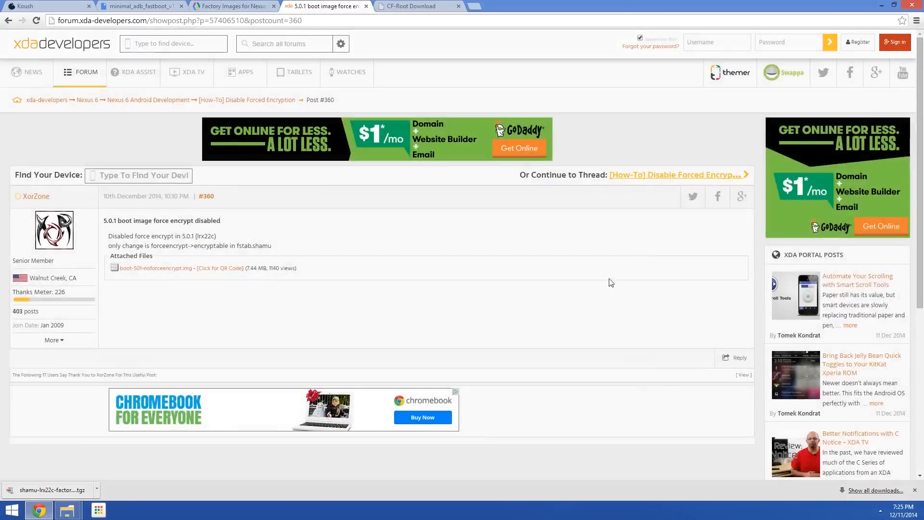
mouse_move(155, 268)
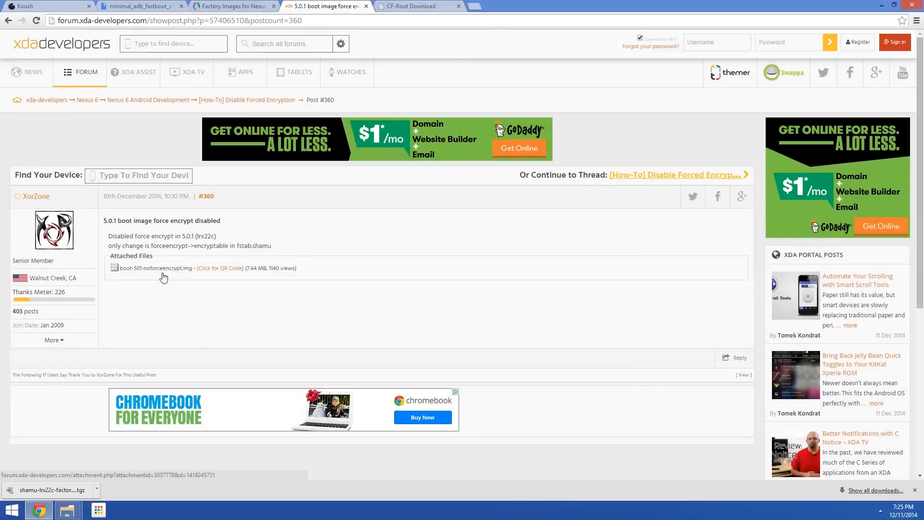
left_click(155, 267)
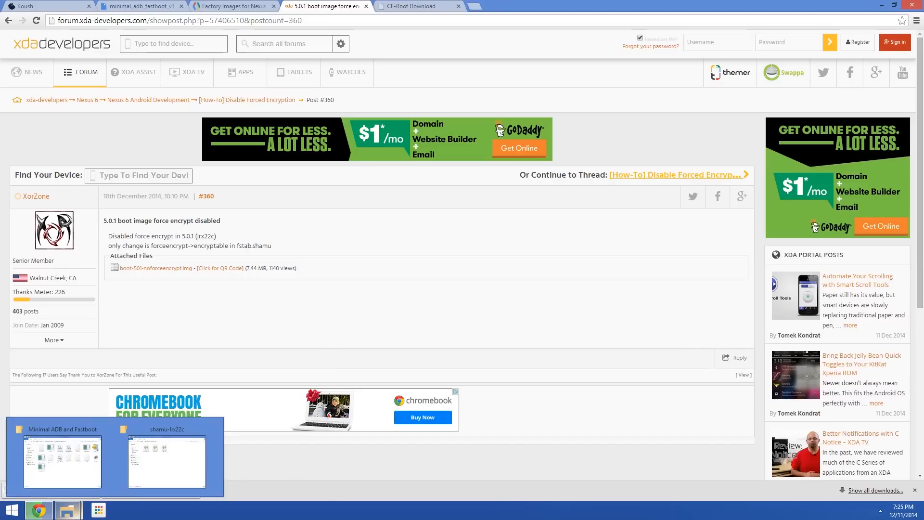
mouse_move(168, 462)
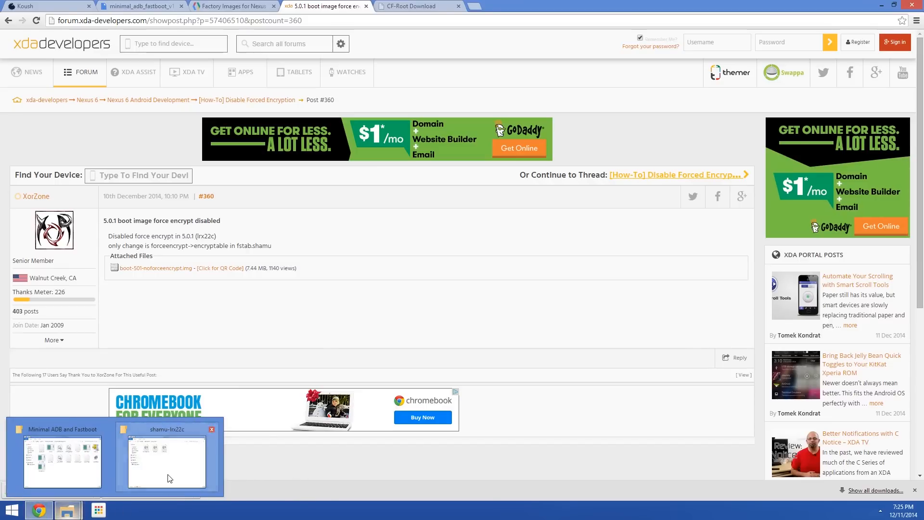
left_click(167, 462)
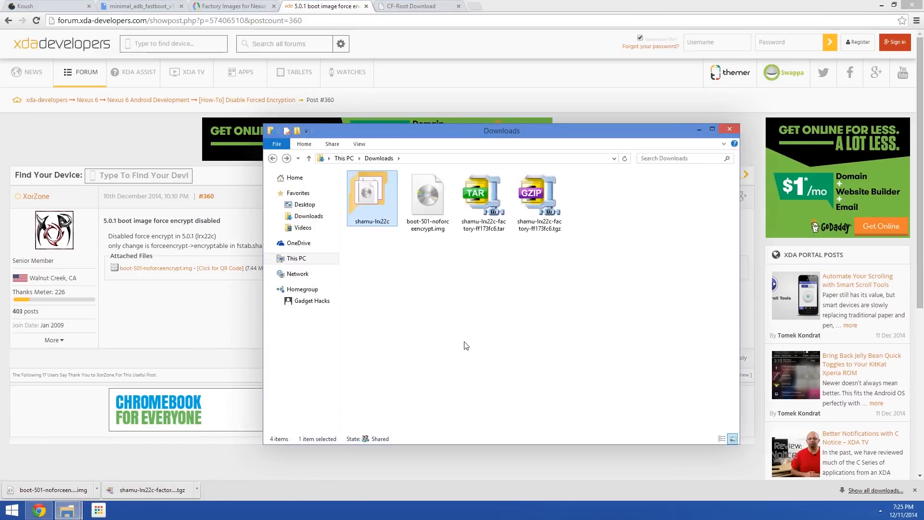
Move boot-501-noforceencrypt.img into shamu-lrx22c, rename it boot.img, and copy all four images.
left_click(427, 197)
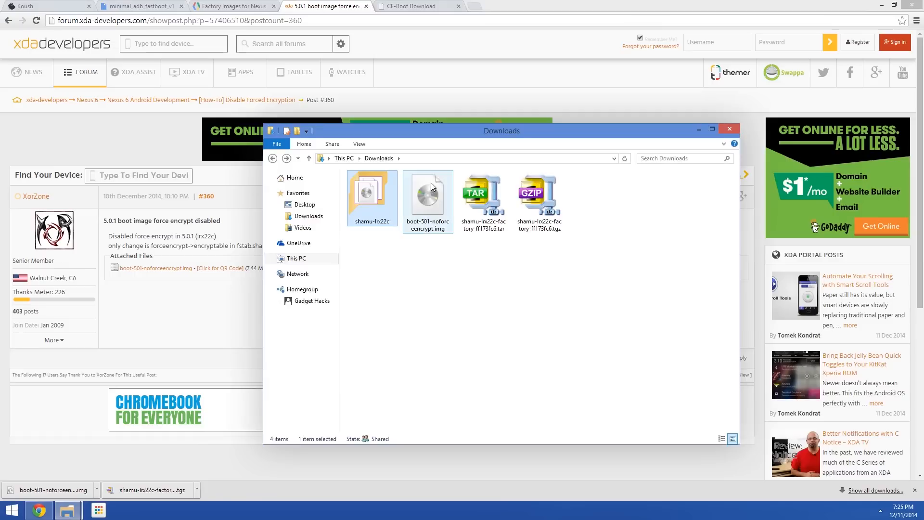
left_click(428, 194)
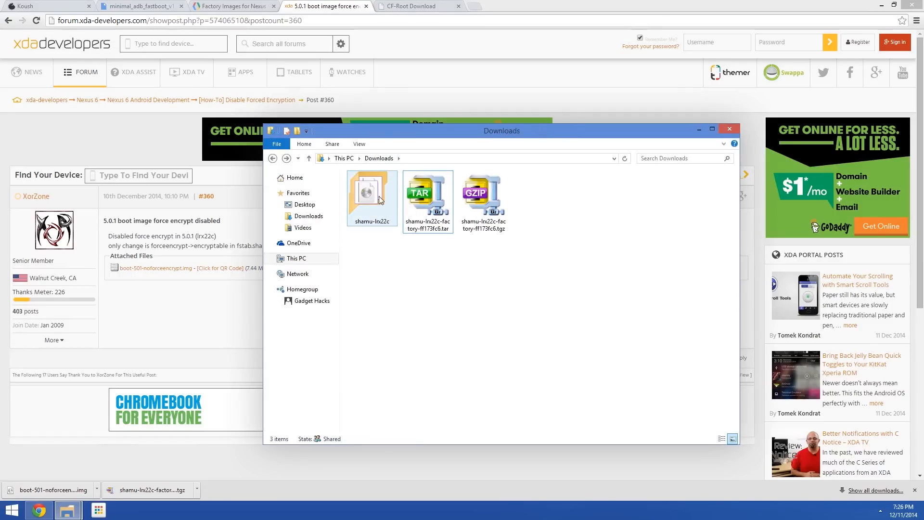
double_click(371, 194)
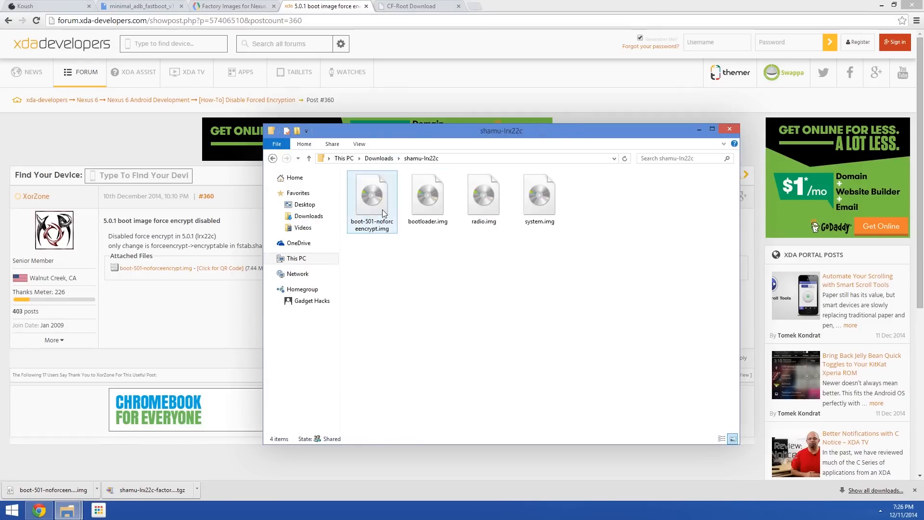
left_click(372, 194)
type("boot")
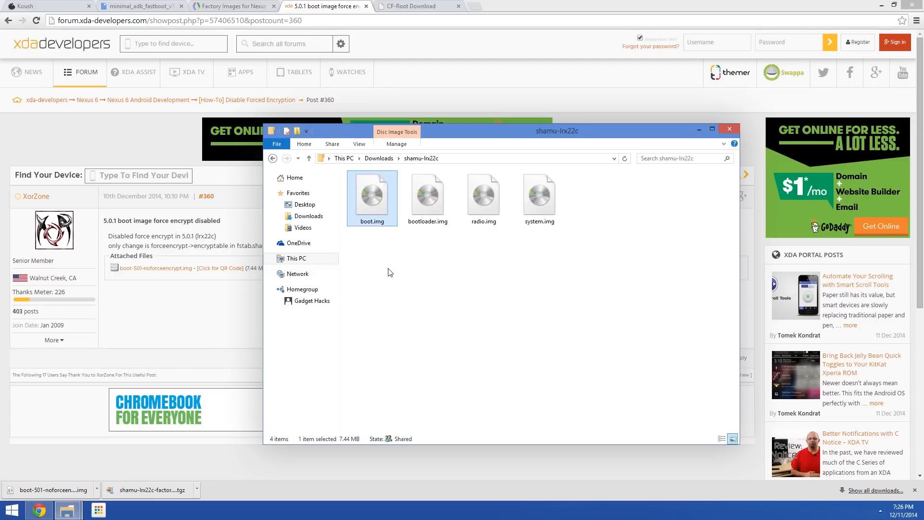
mouse_move(558, 256)
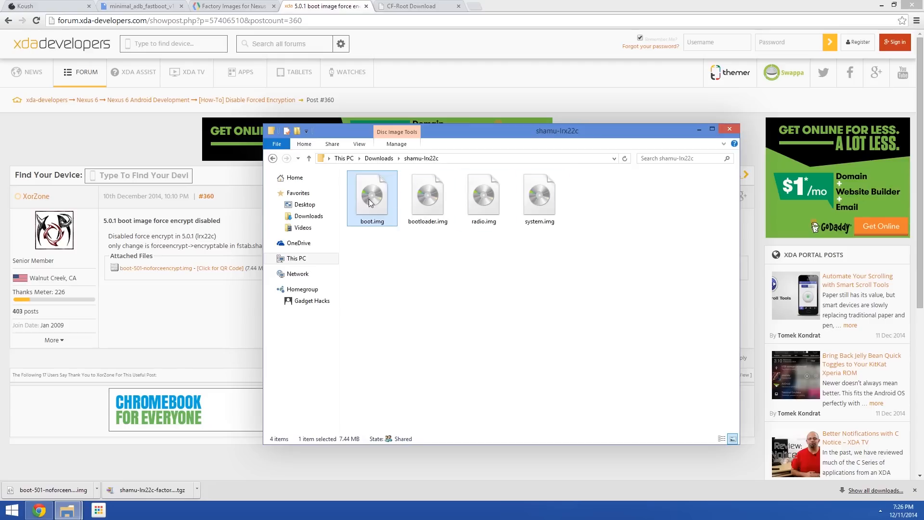
key("ctrl+a")
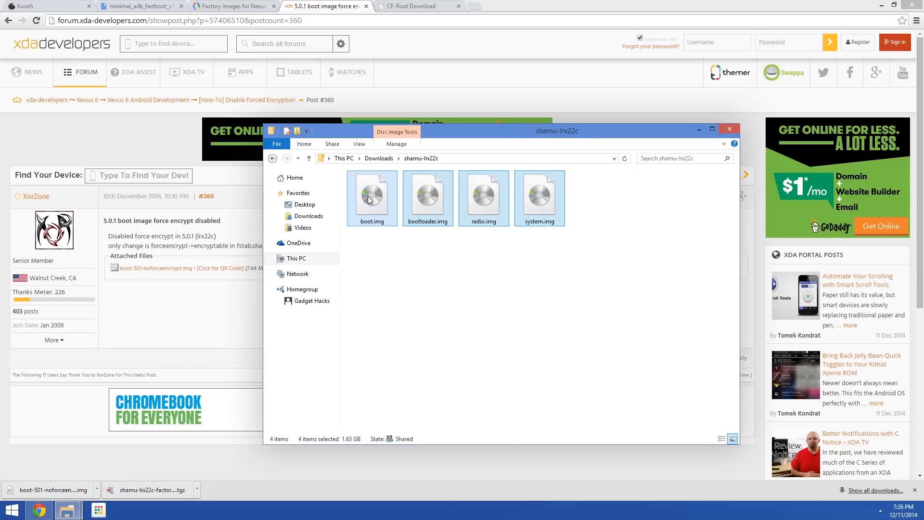
right_click(371, 198)
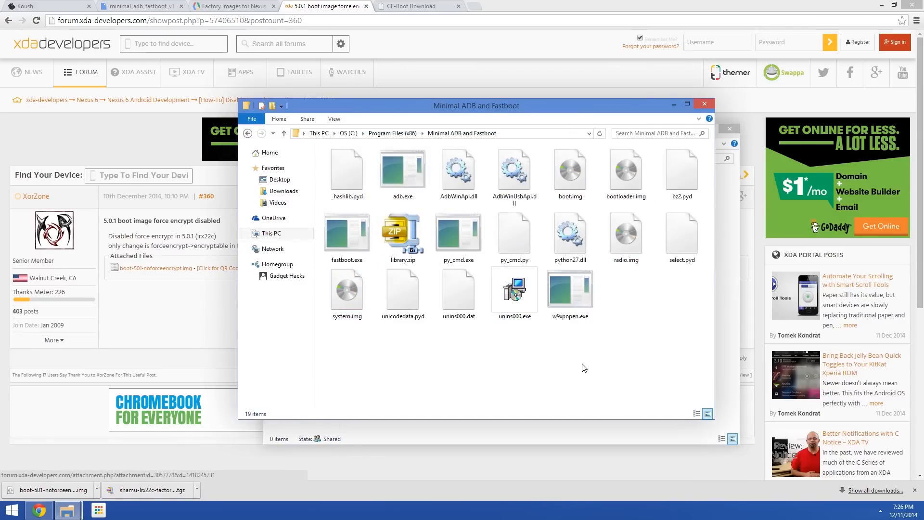
Open a command window in the Minimal ADB and Fastboot folder.
right_click(583, 365)
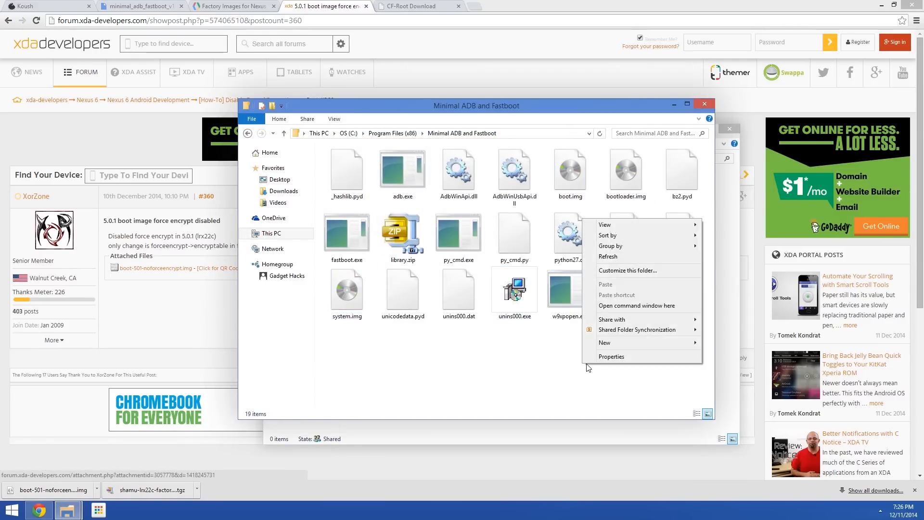
mouse_move(636, 305)
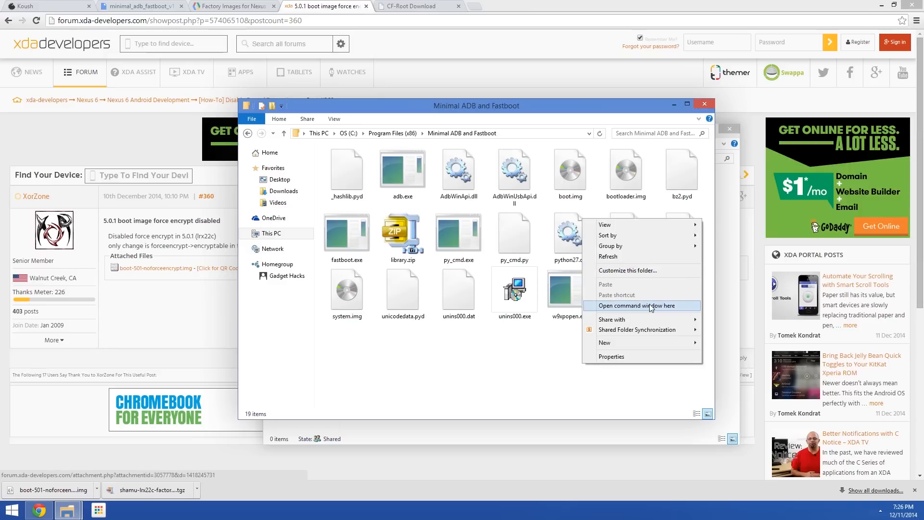
left_click(629, 305)
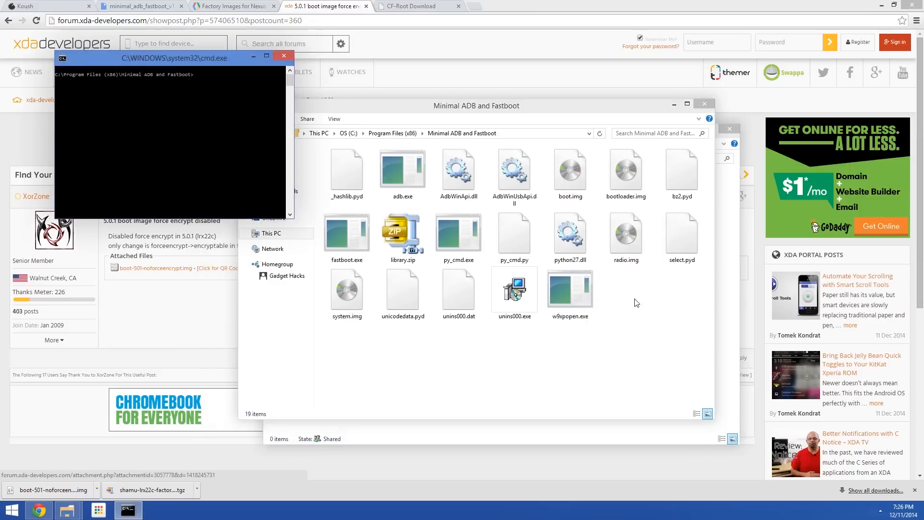
Run fastboot devices, then flash bootloader.img, radio.img, boot.img and system.img.
type("fastboot devices")
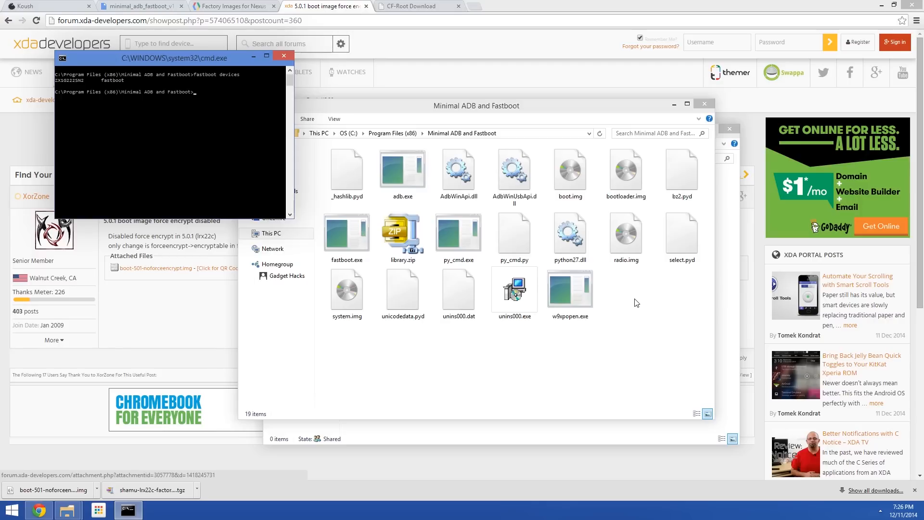
type("f")
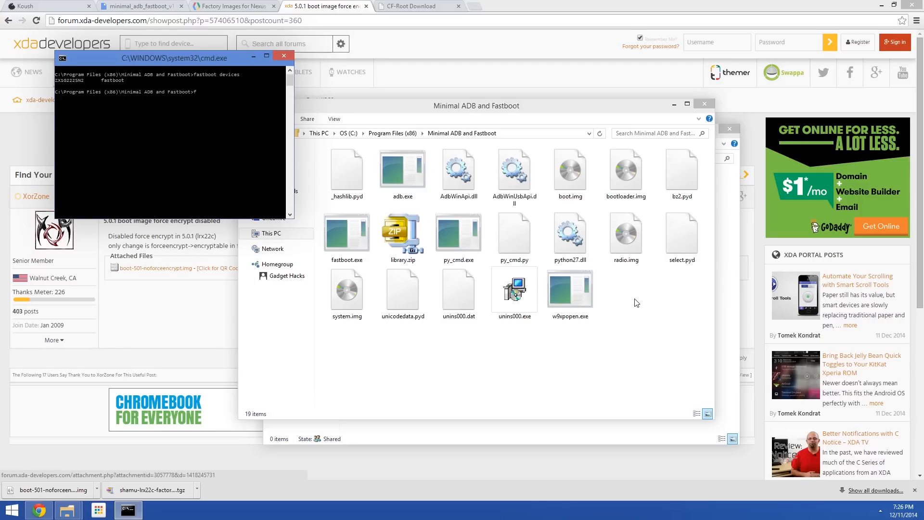
type("astboot flash bootloader bootloader.img")
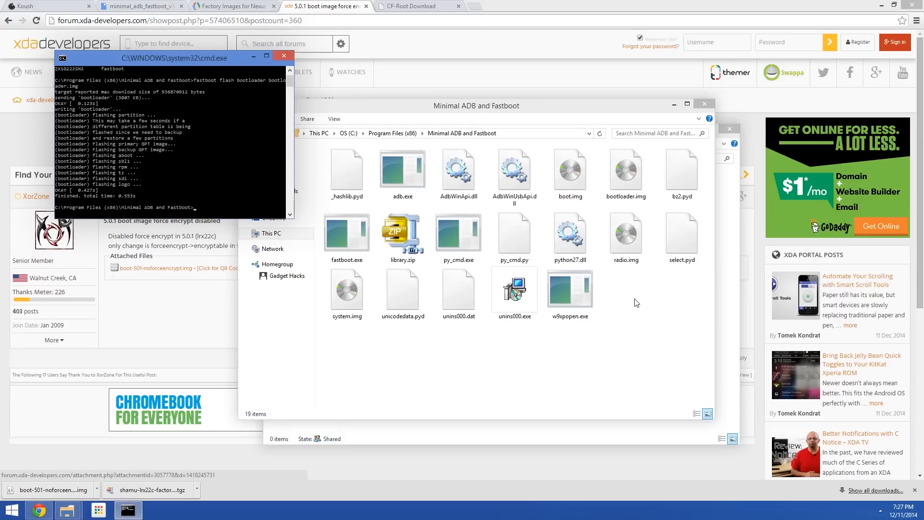
type("fastboot flash boot boot.img")
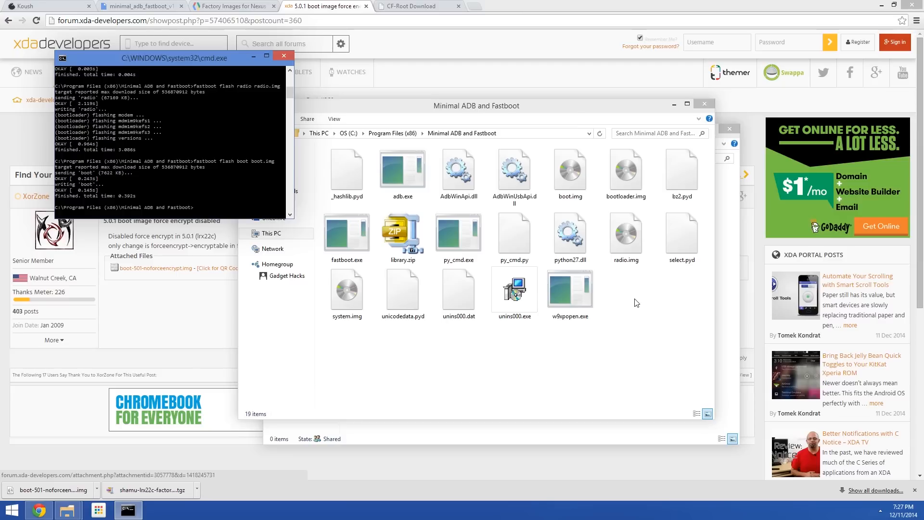
type("fastboot flash system system.img")
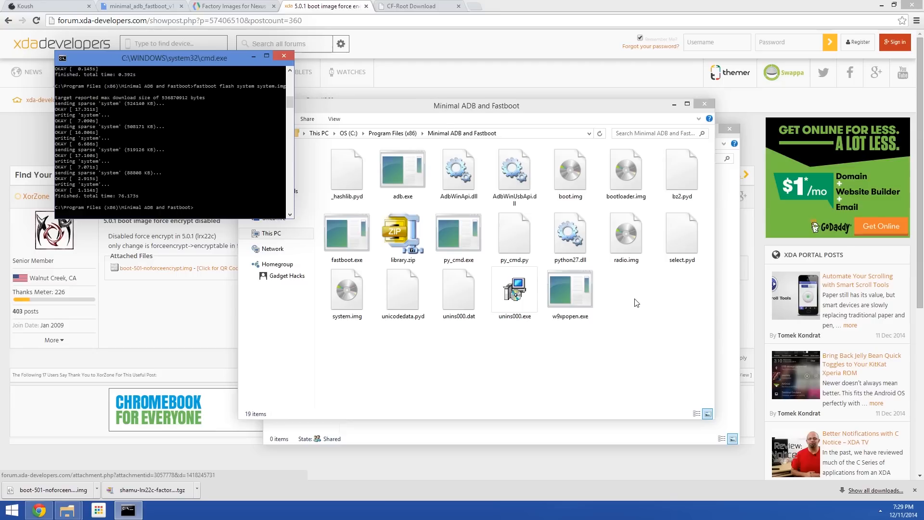
mouse_move(704, 104)
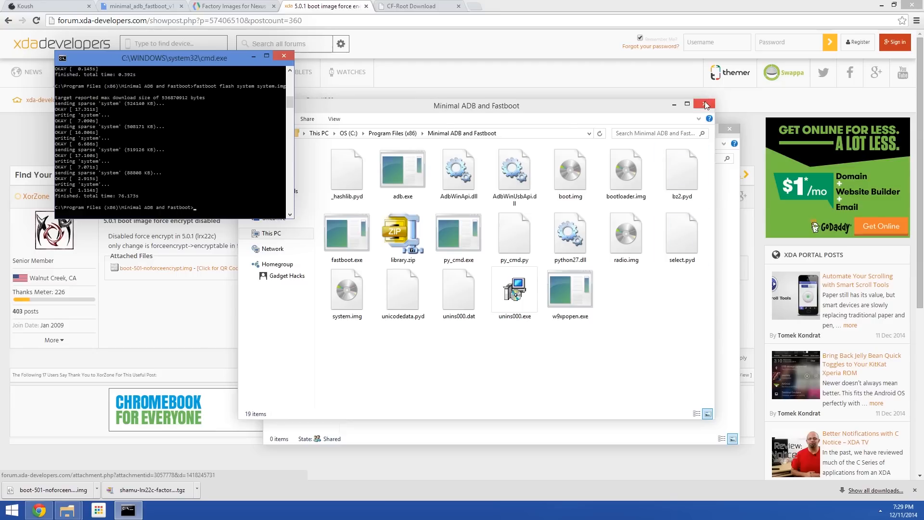
Download CF-Auto-Root-shamu-shamu-nexus6.zip and show it in the Downloads folder.
left_click(416, 6)
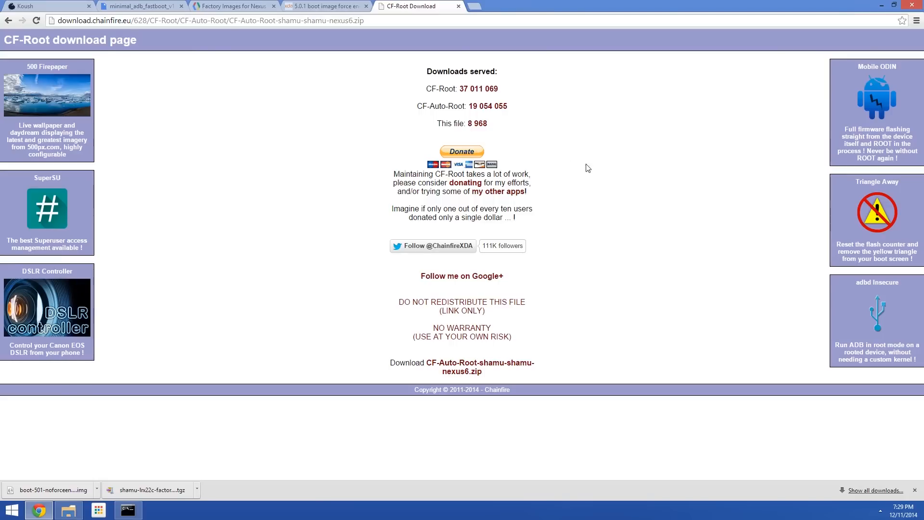
left_click(480, 366)
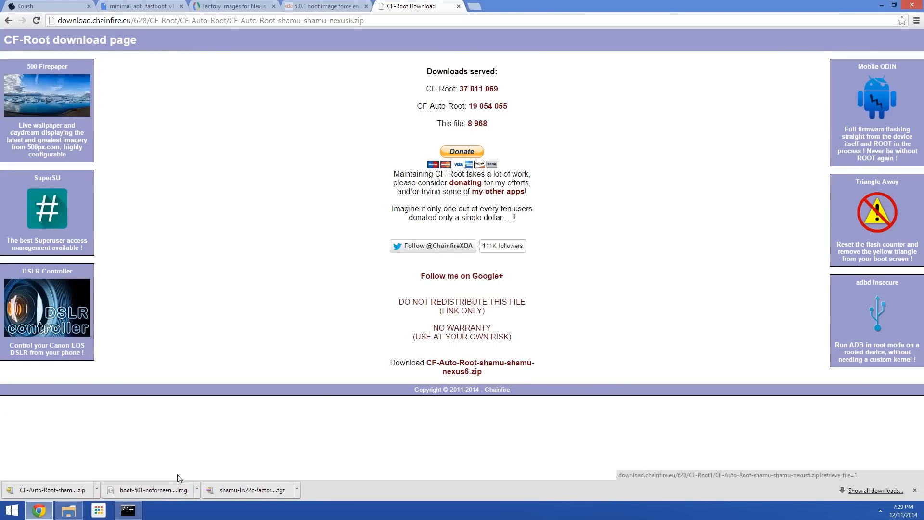
left_click(68, 509)
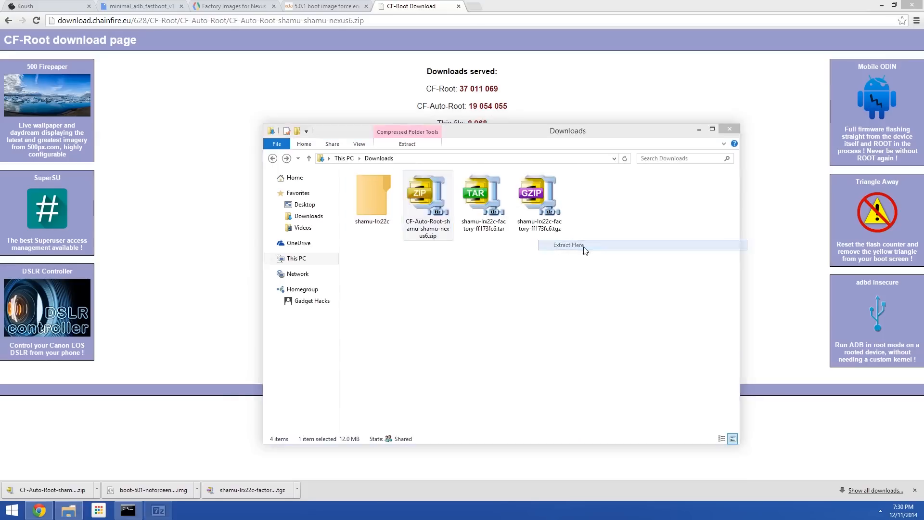
Extract the CF-Auto-Root zip into Downloads and run root-windows.bat.
left_click(567, 244)
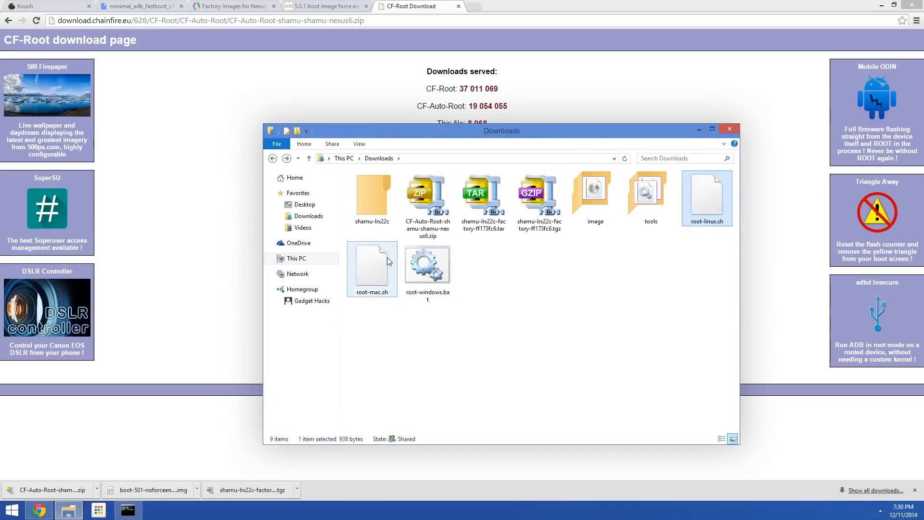
left_click(427, 265)
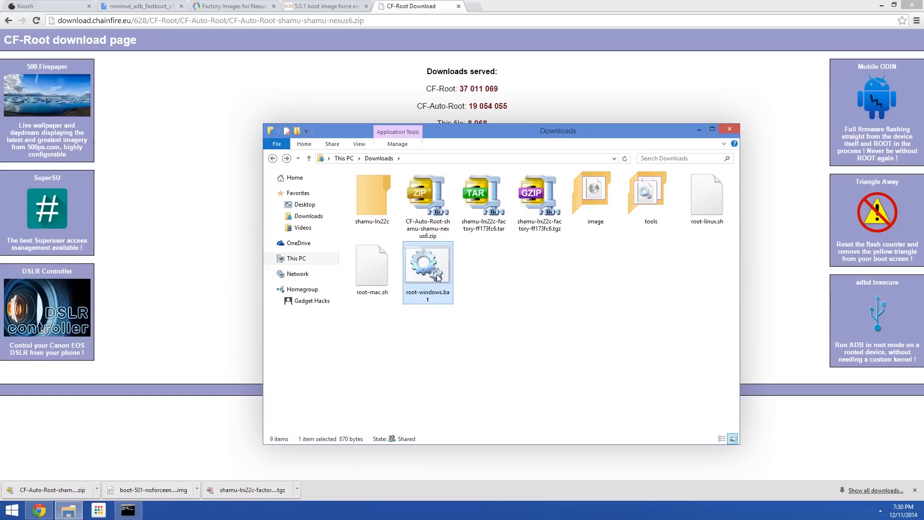
mouse_move(439, 321)
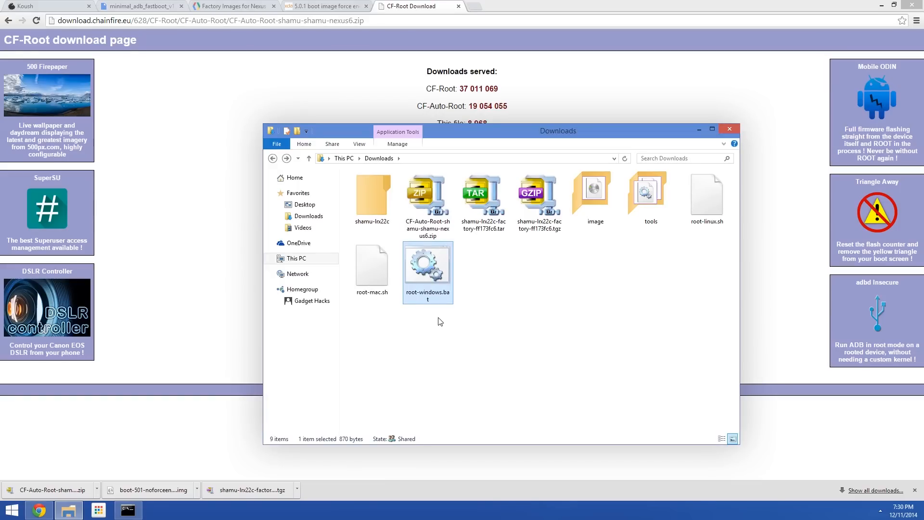
mouse_move(427, 262)
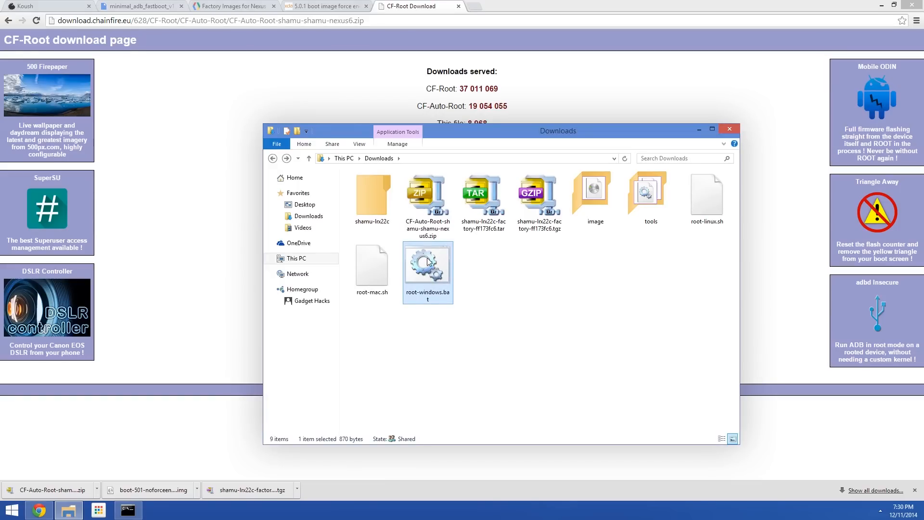
double_click(427, 262)
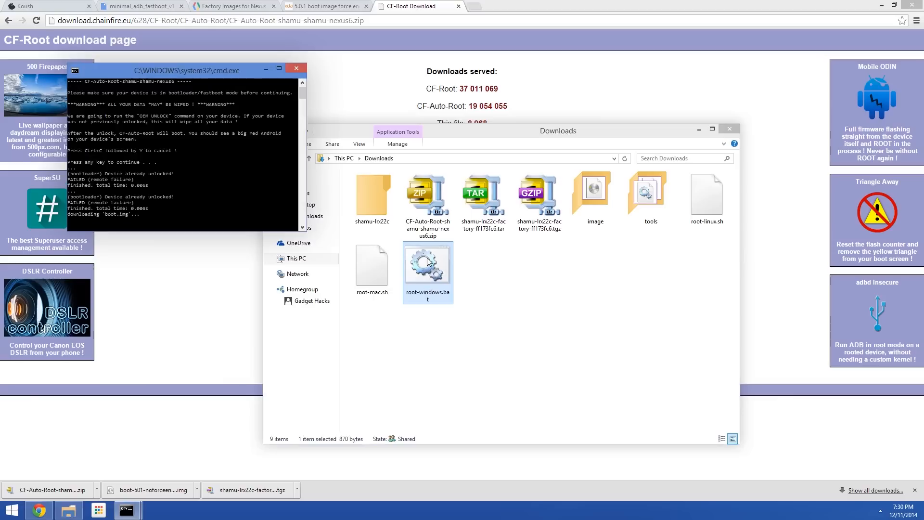